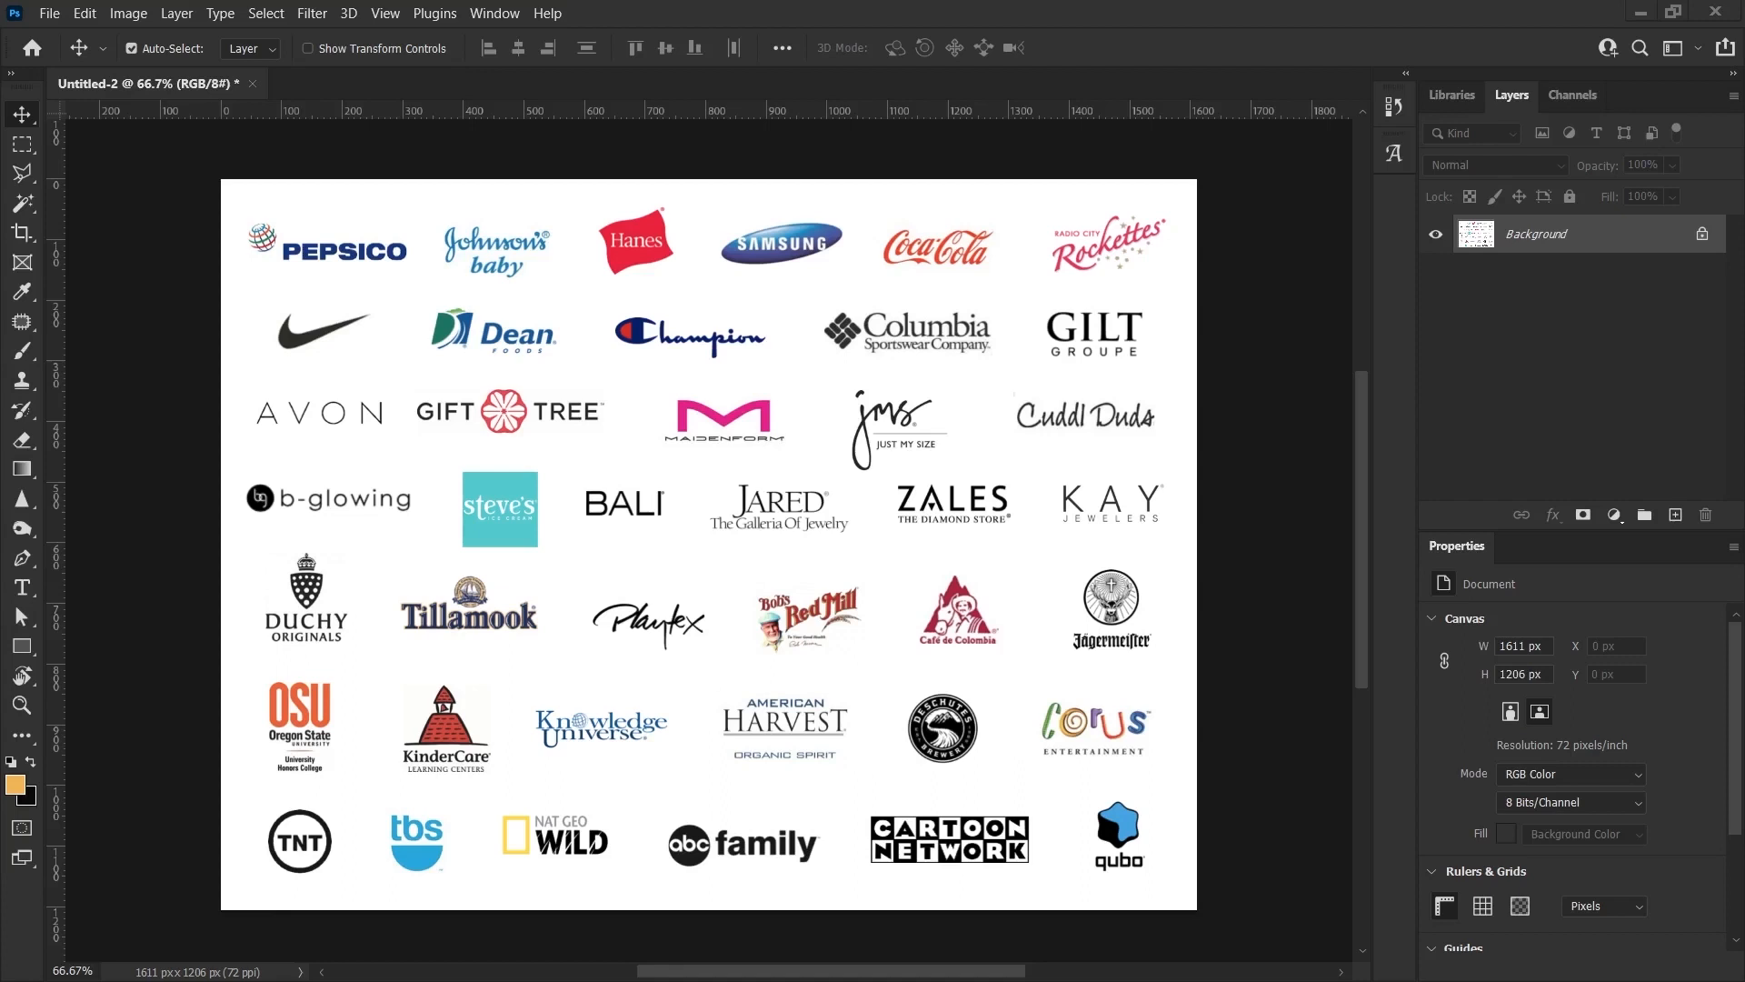
pyautogui.moveTo(184, 544)
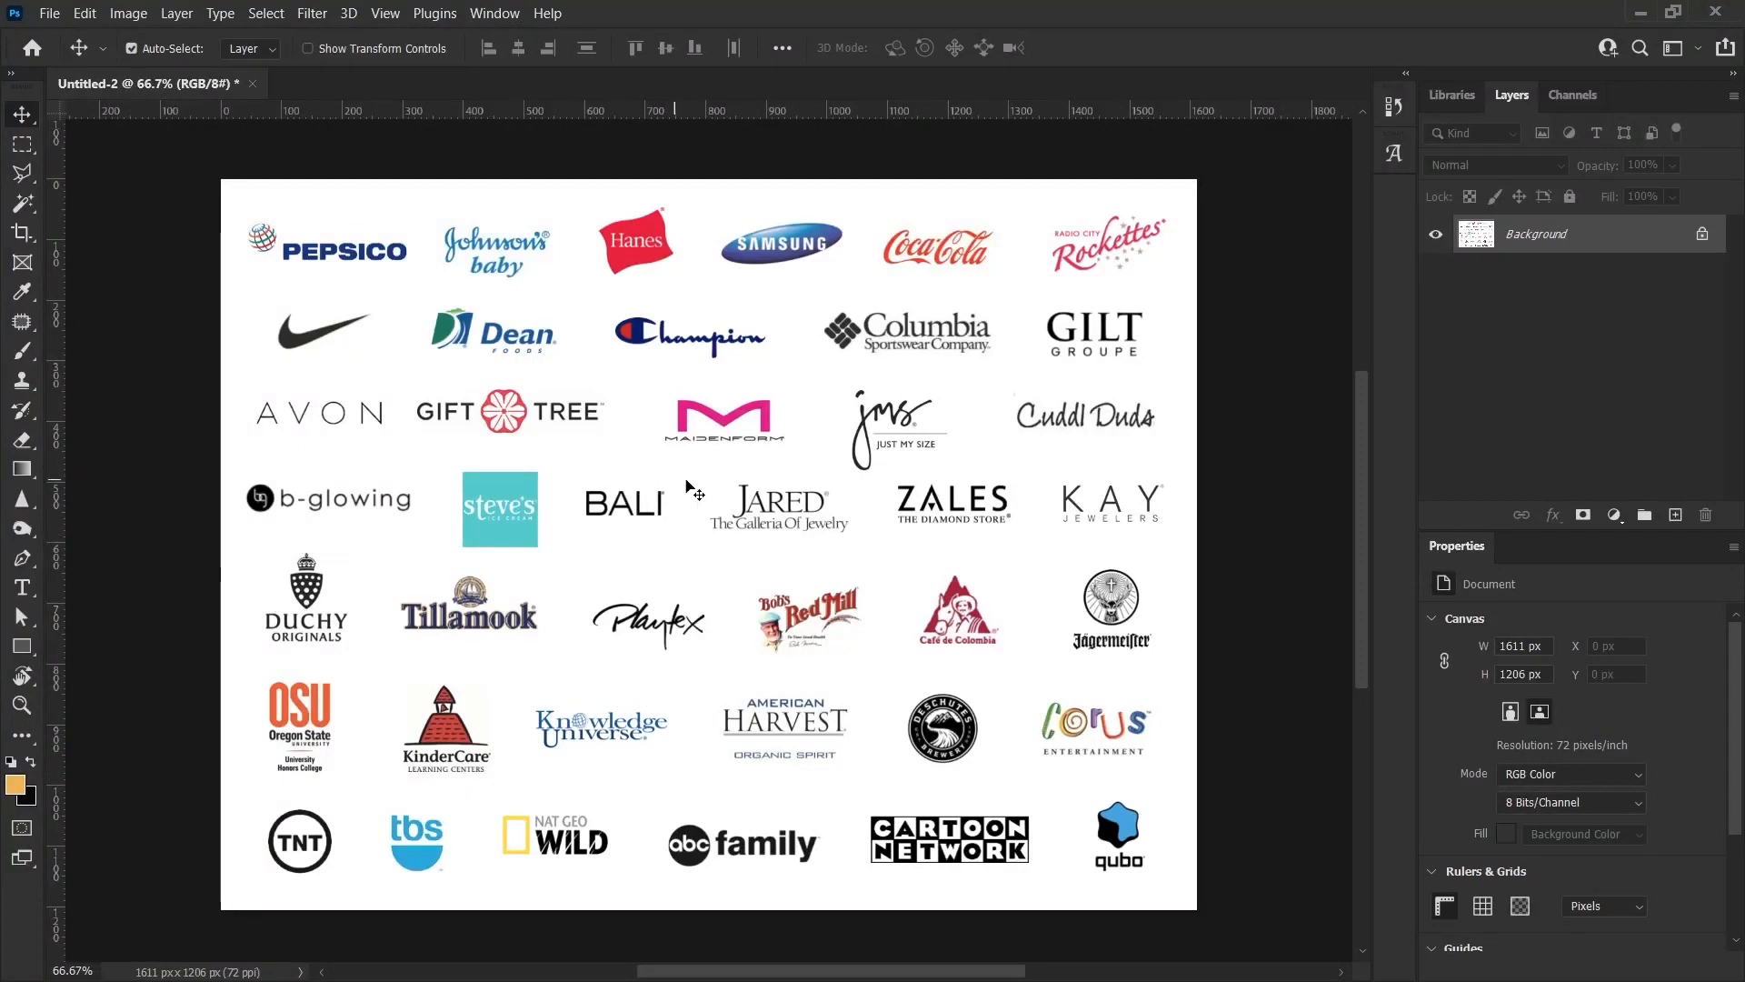
# Open Match Font from the Type menu and cancel it without applying a font
pyautogui.click(219, 12)
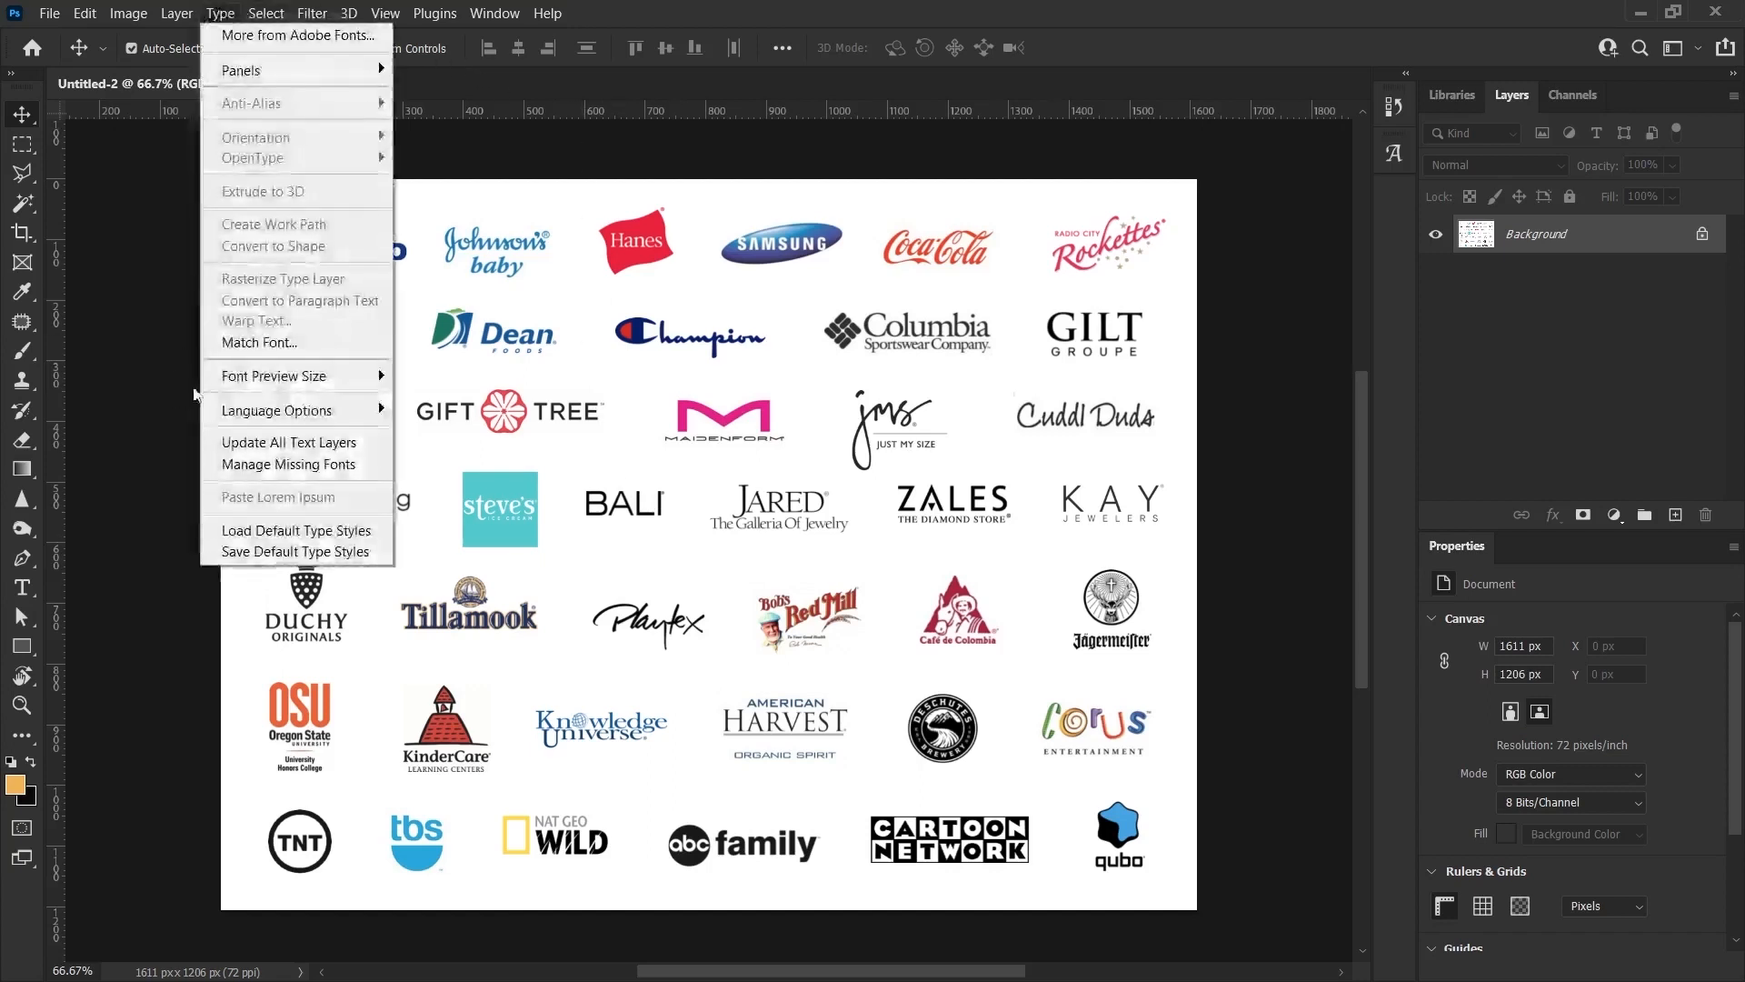
pyautogui.moveTo(258, 342)
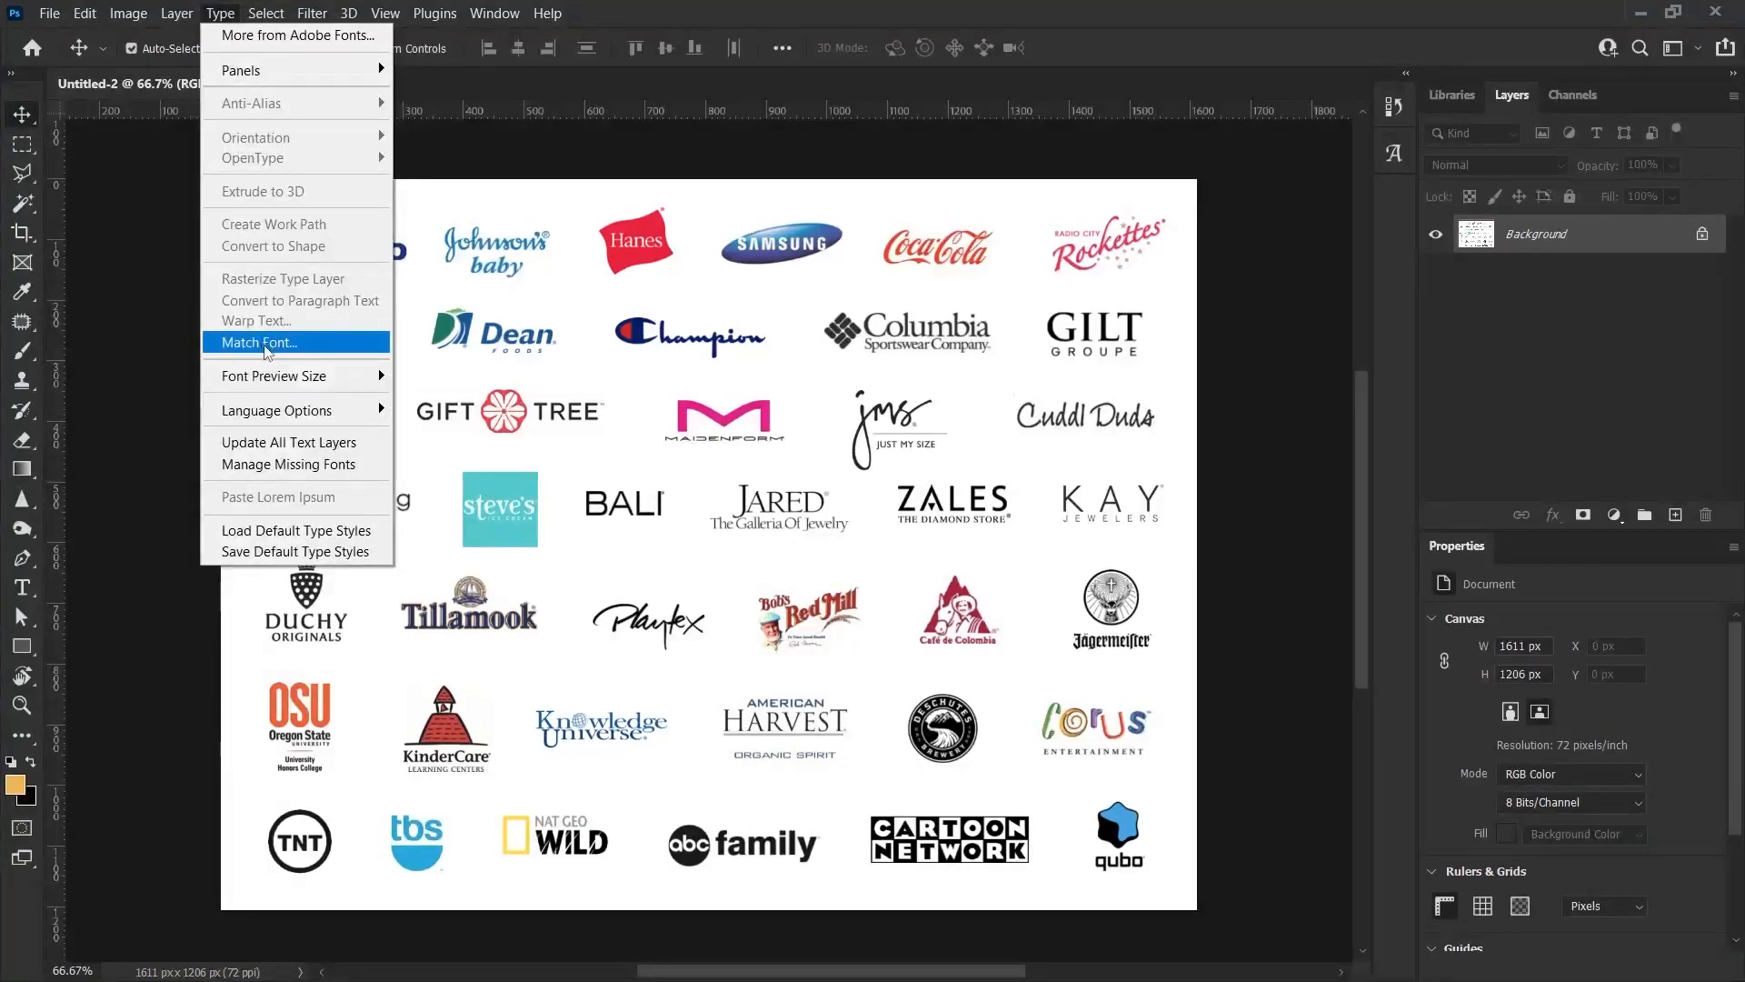
pyautogui.click(257, 342)
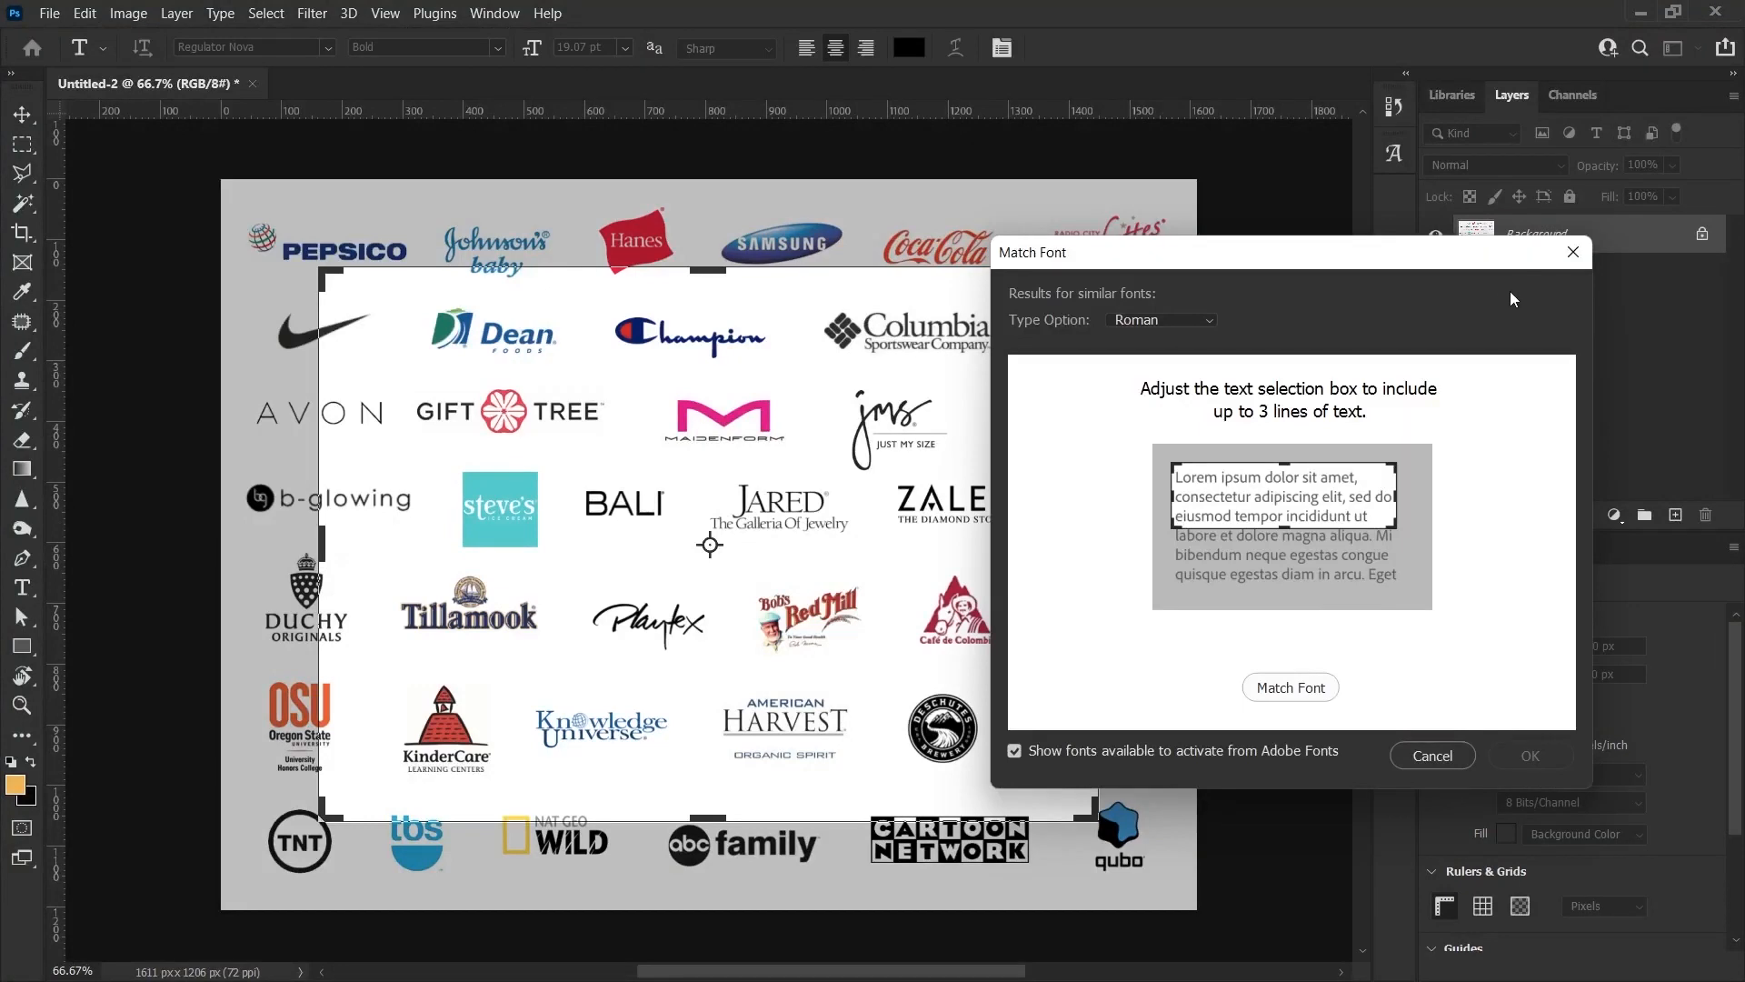
pyautogui.click(1432, 756)
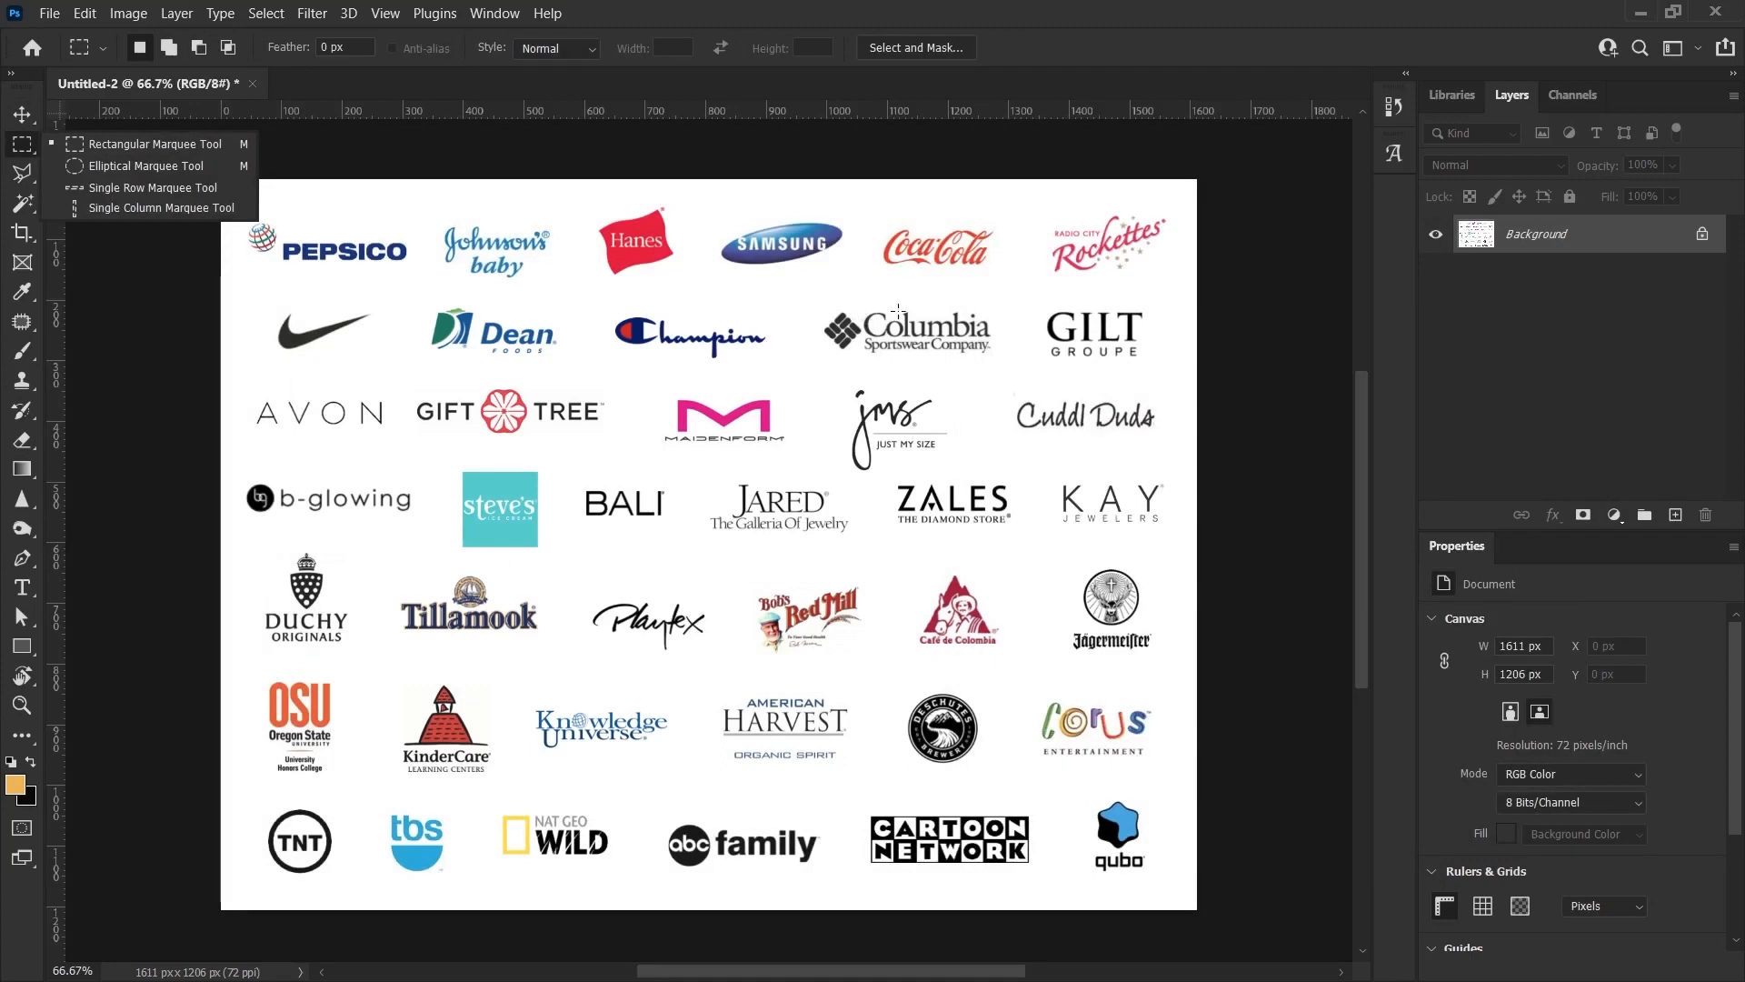
pyautogui.moveTo(265, 378)
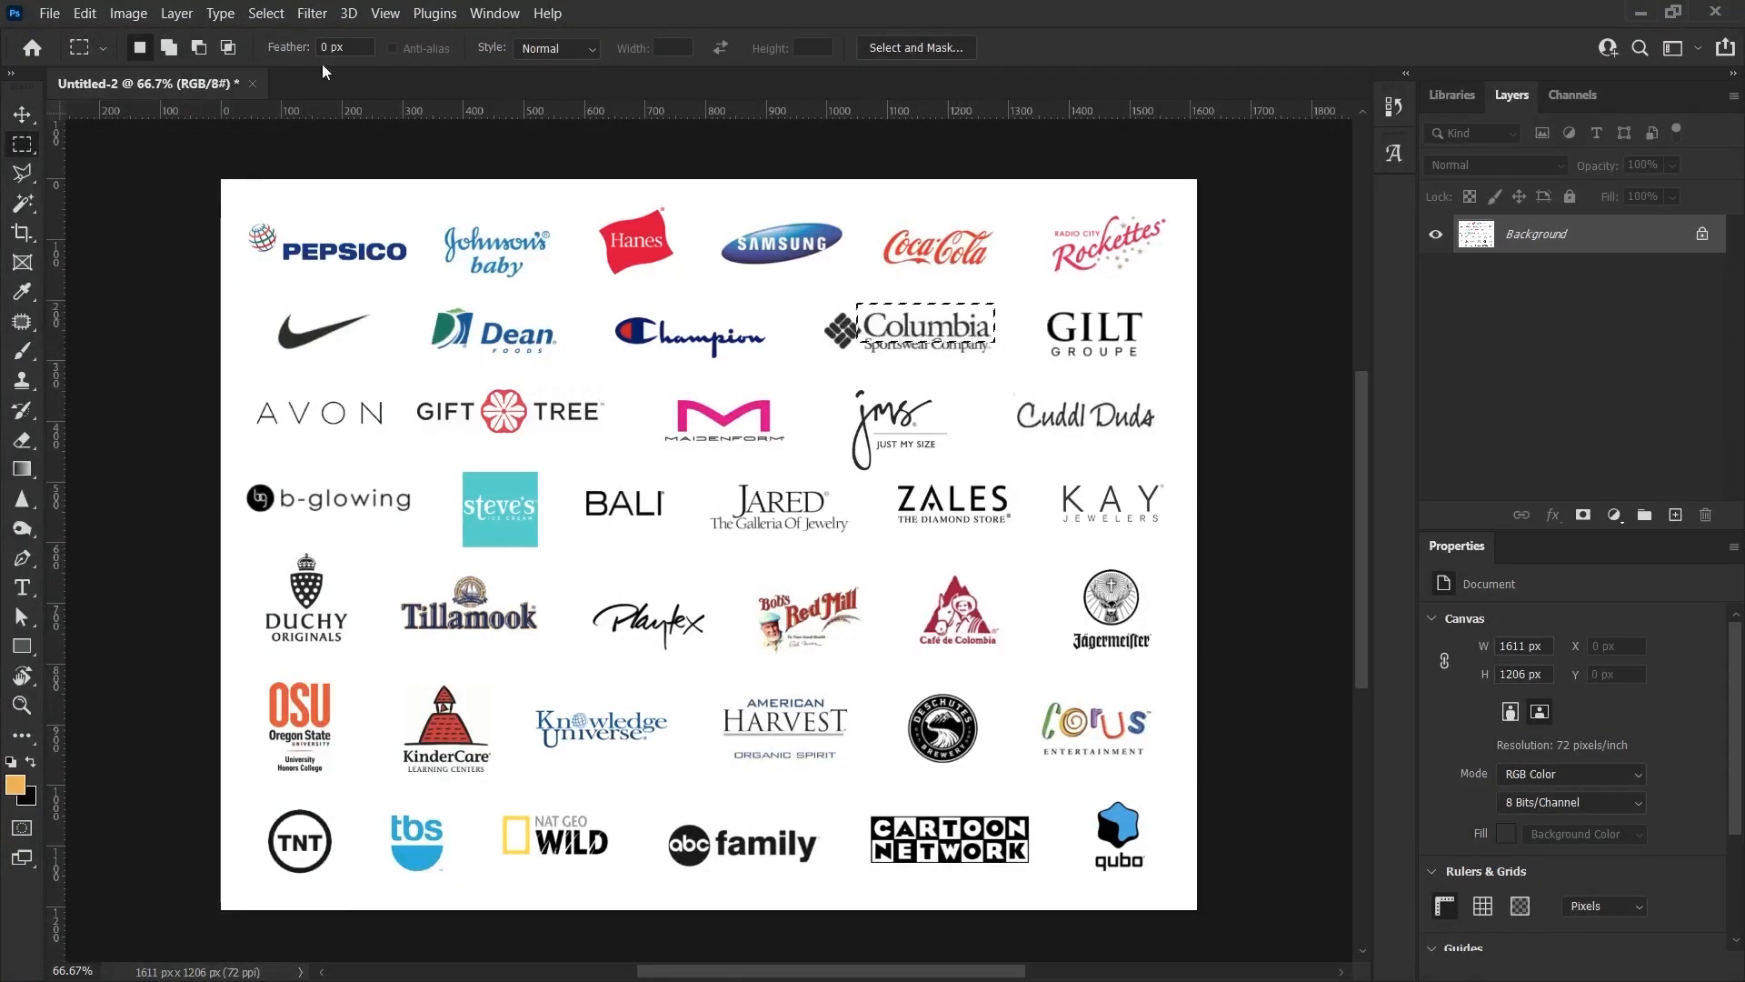
# Run Match Font on the selected Columbia wordmark to list fonts like Goudy Old Style Bold
pyautogui.click(219, 14)
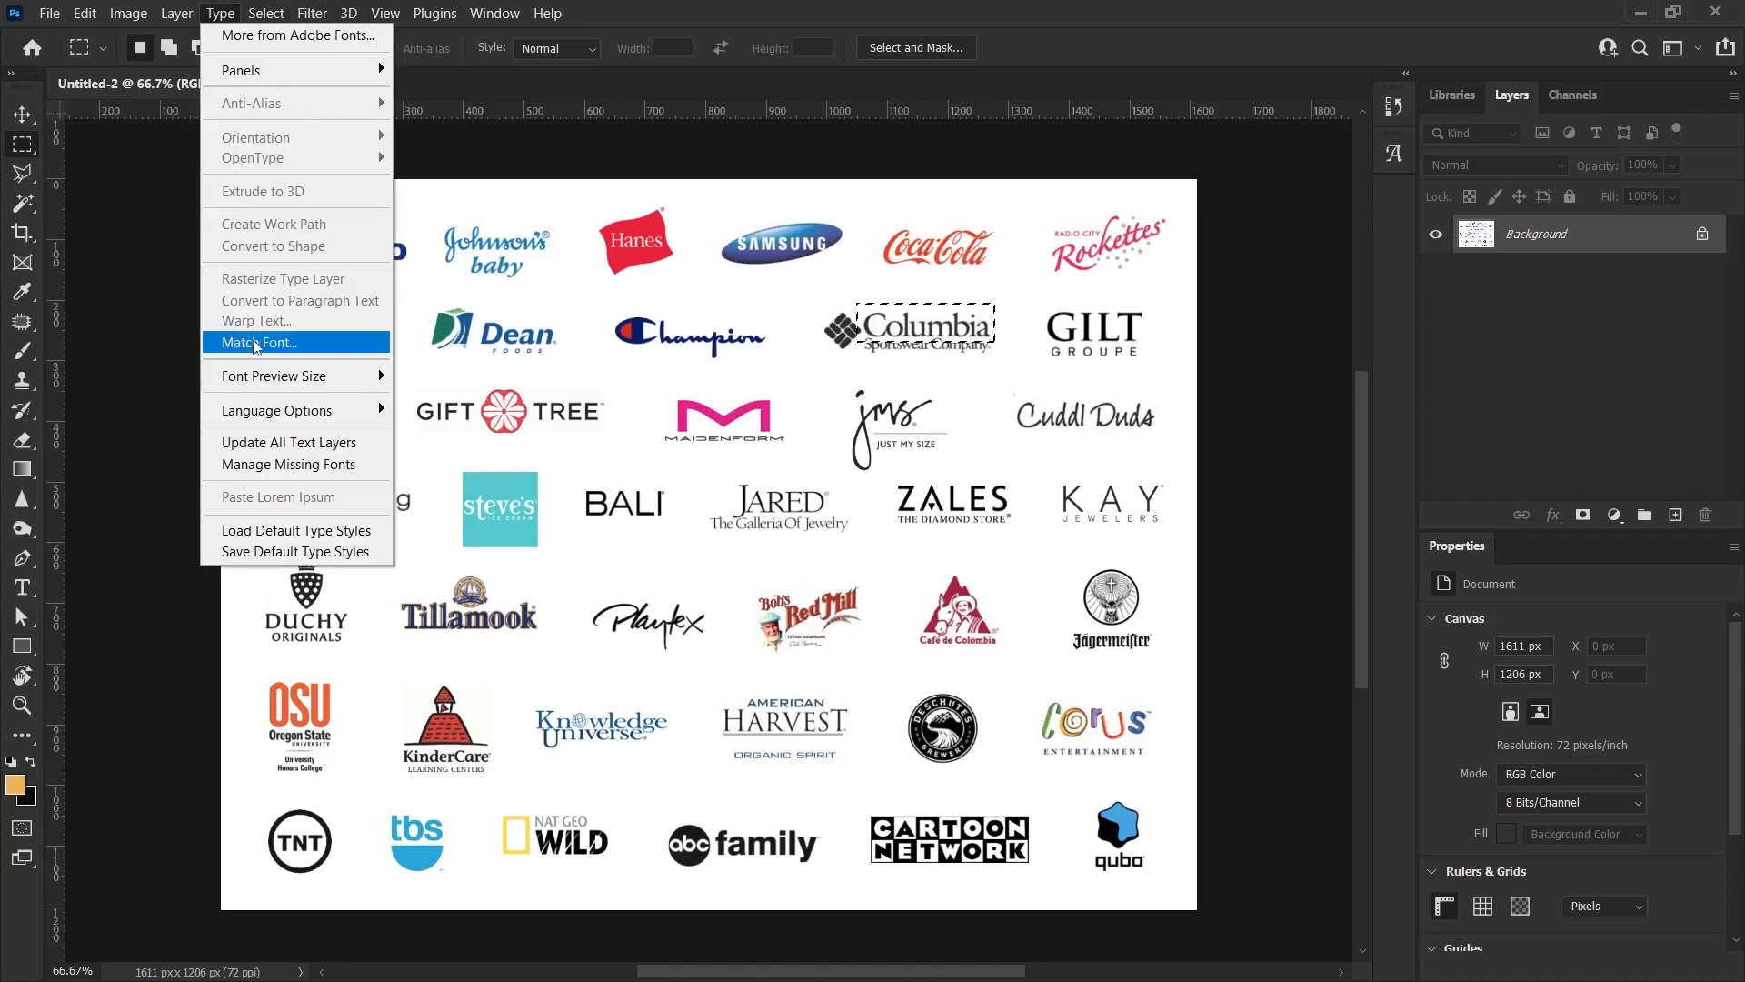
pyautogui.click(258, 342)
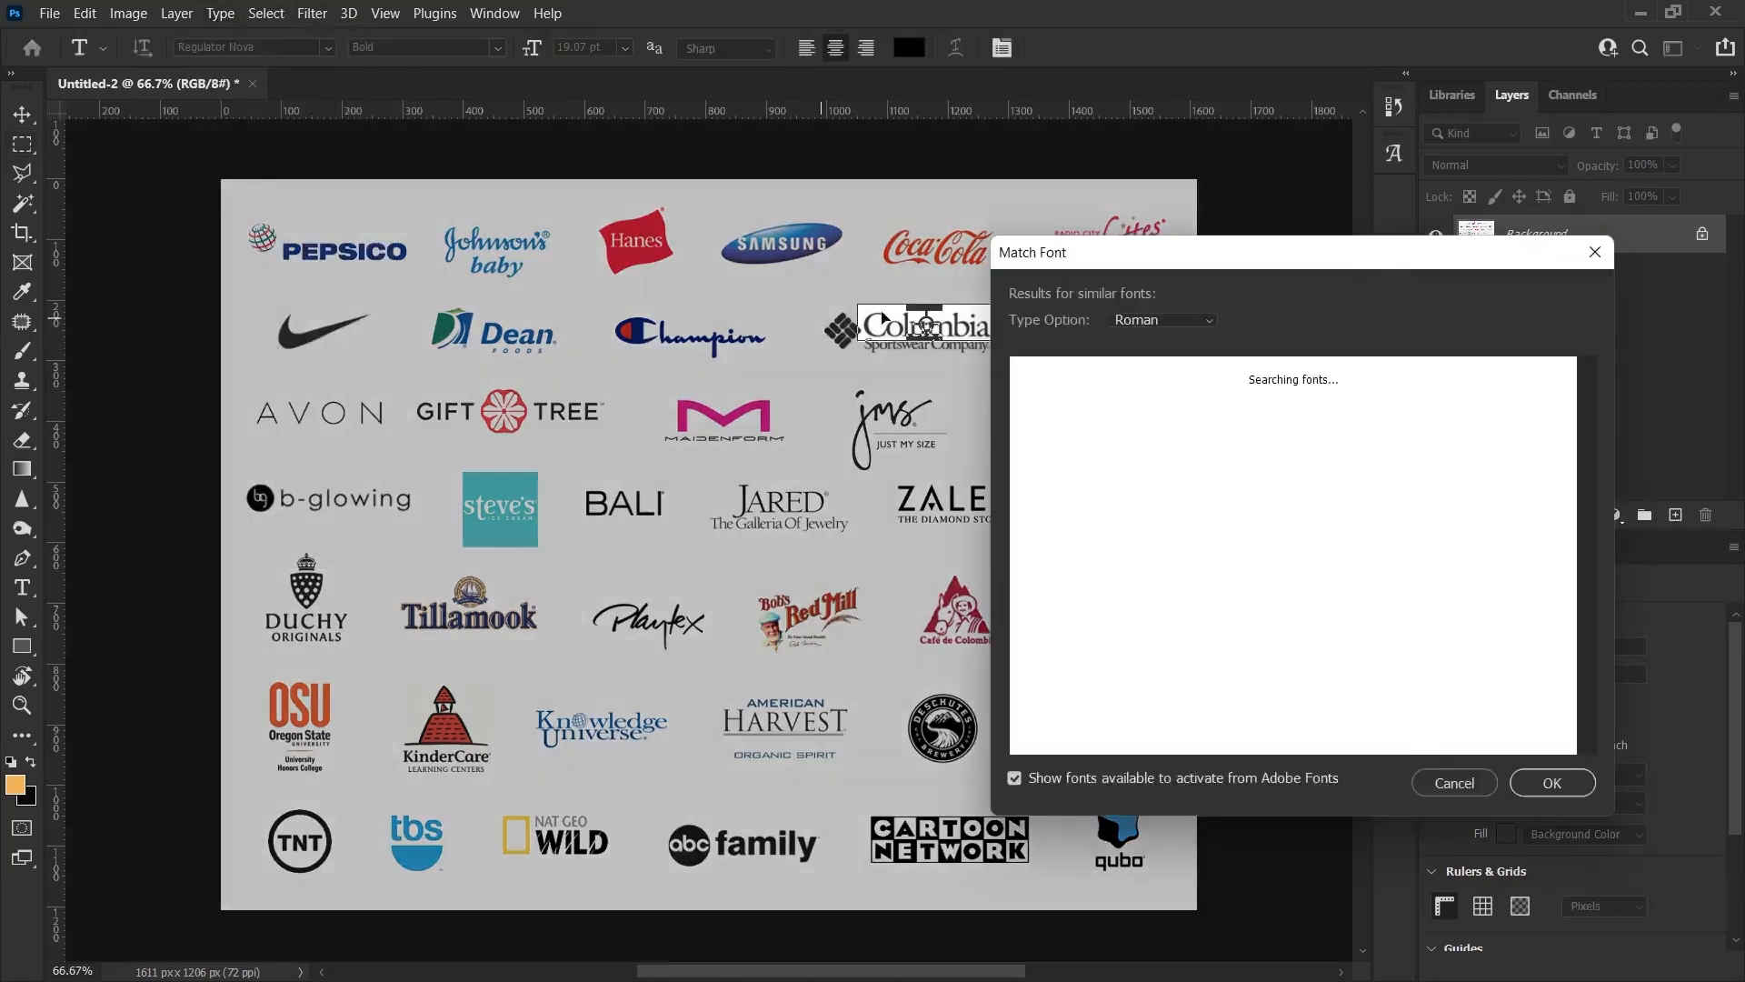
pyautogui.moveTo(843, 339)
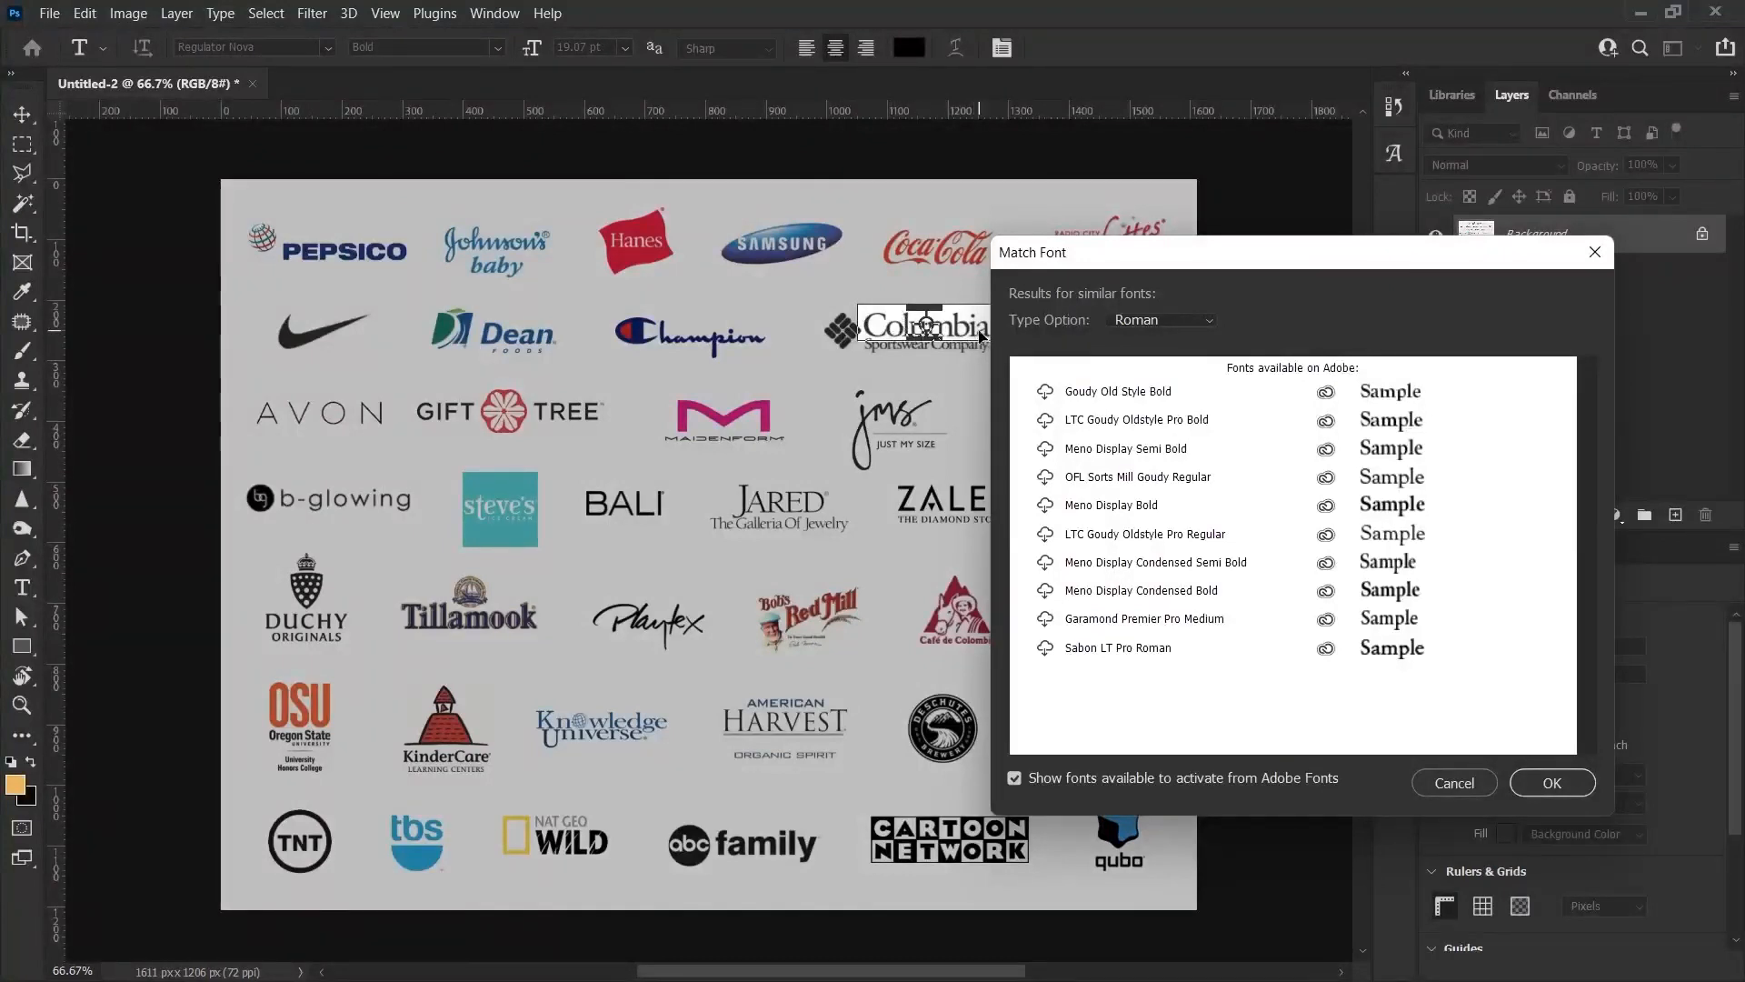
pyautogui.moveTo(1425, 426)
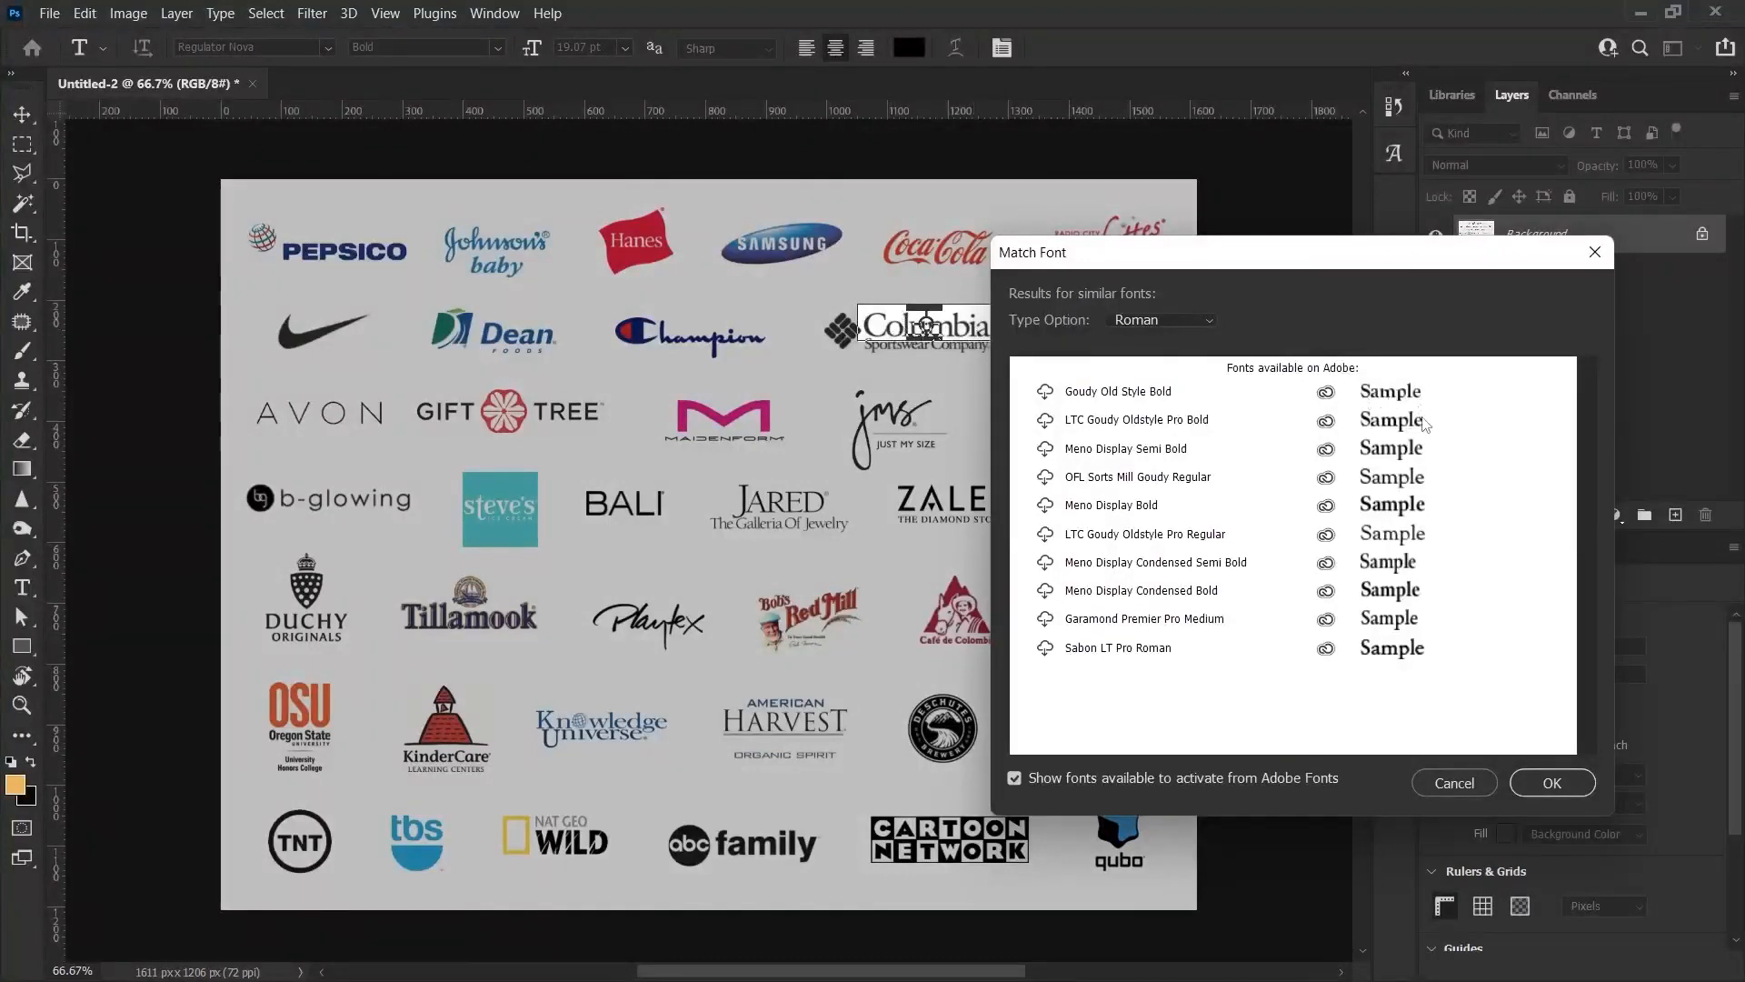
# Dismiss the previous results, run Match Font on the AVON logo, then close its suggestions
pyautogui.click(1453, 783)
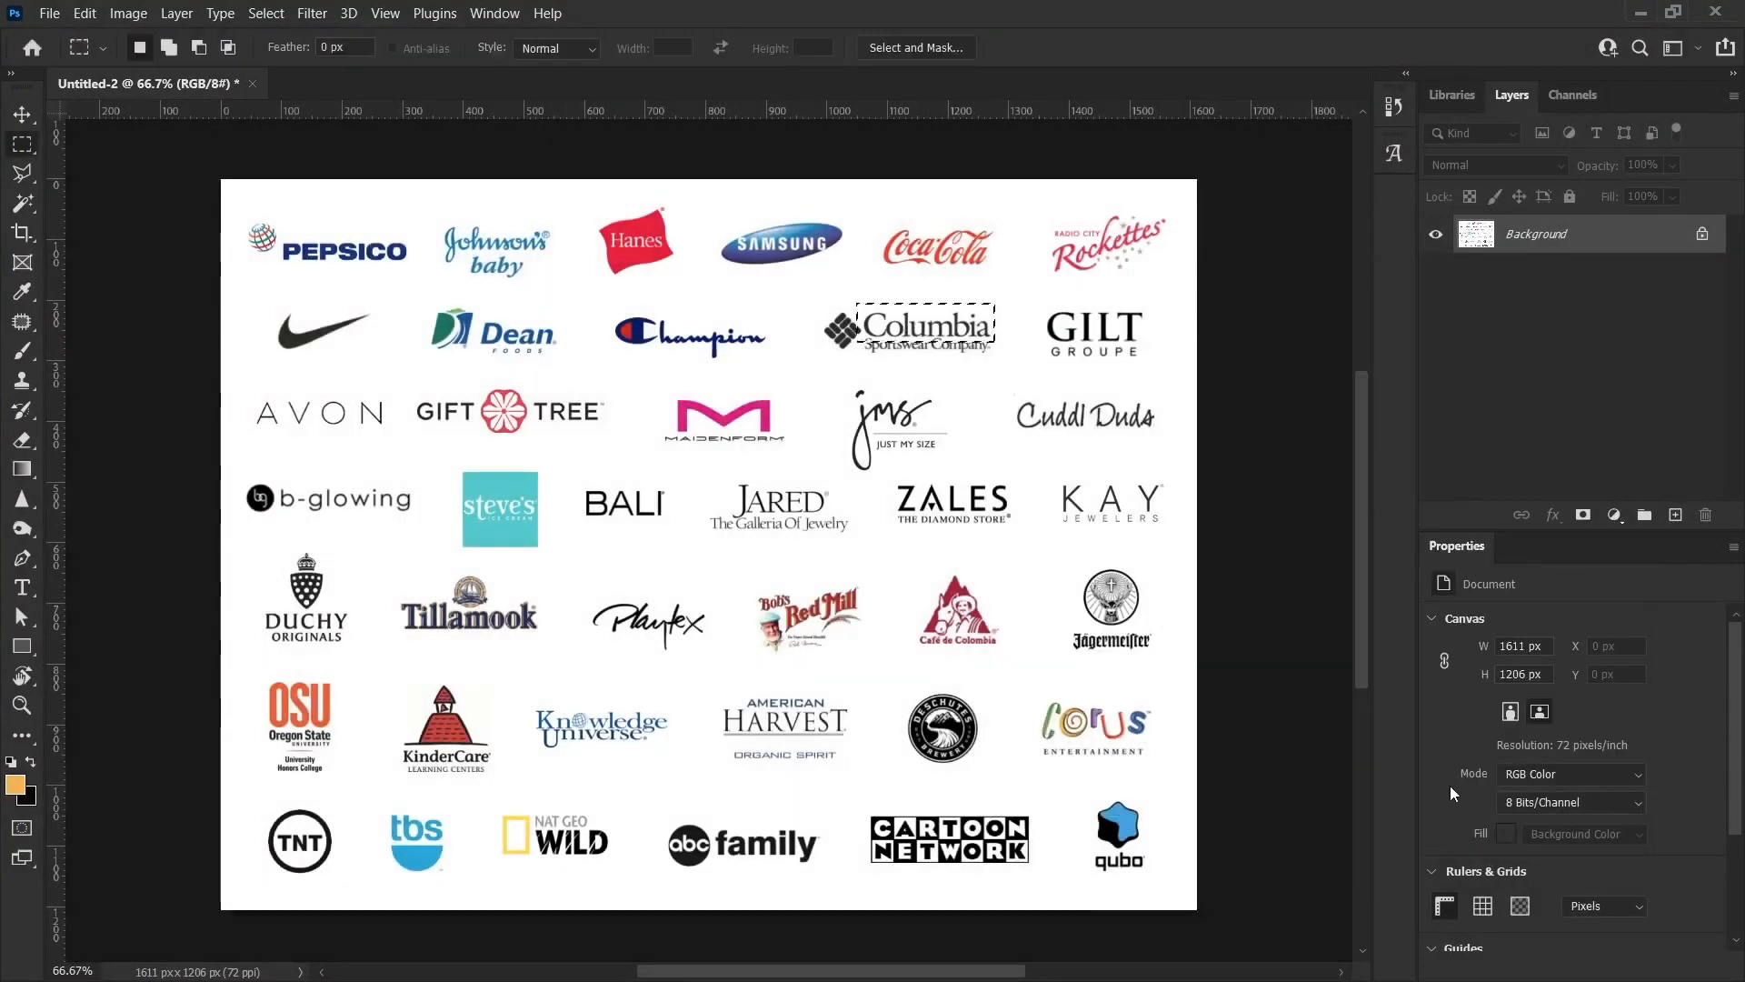
pyautogui.click(219, 12)
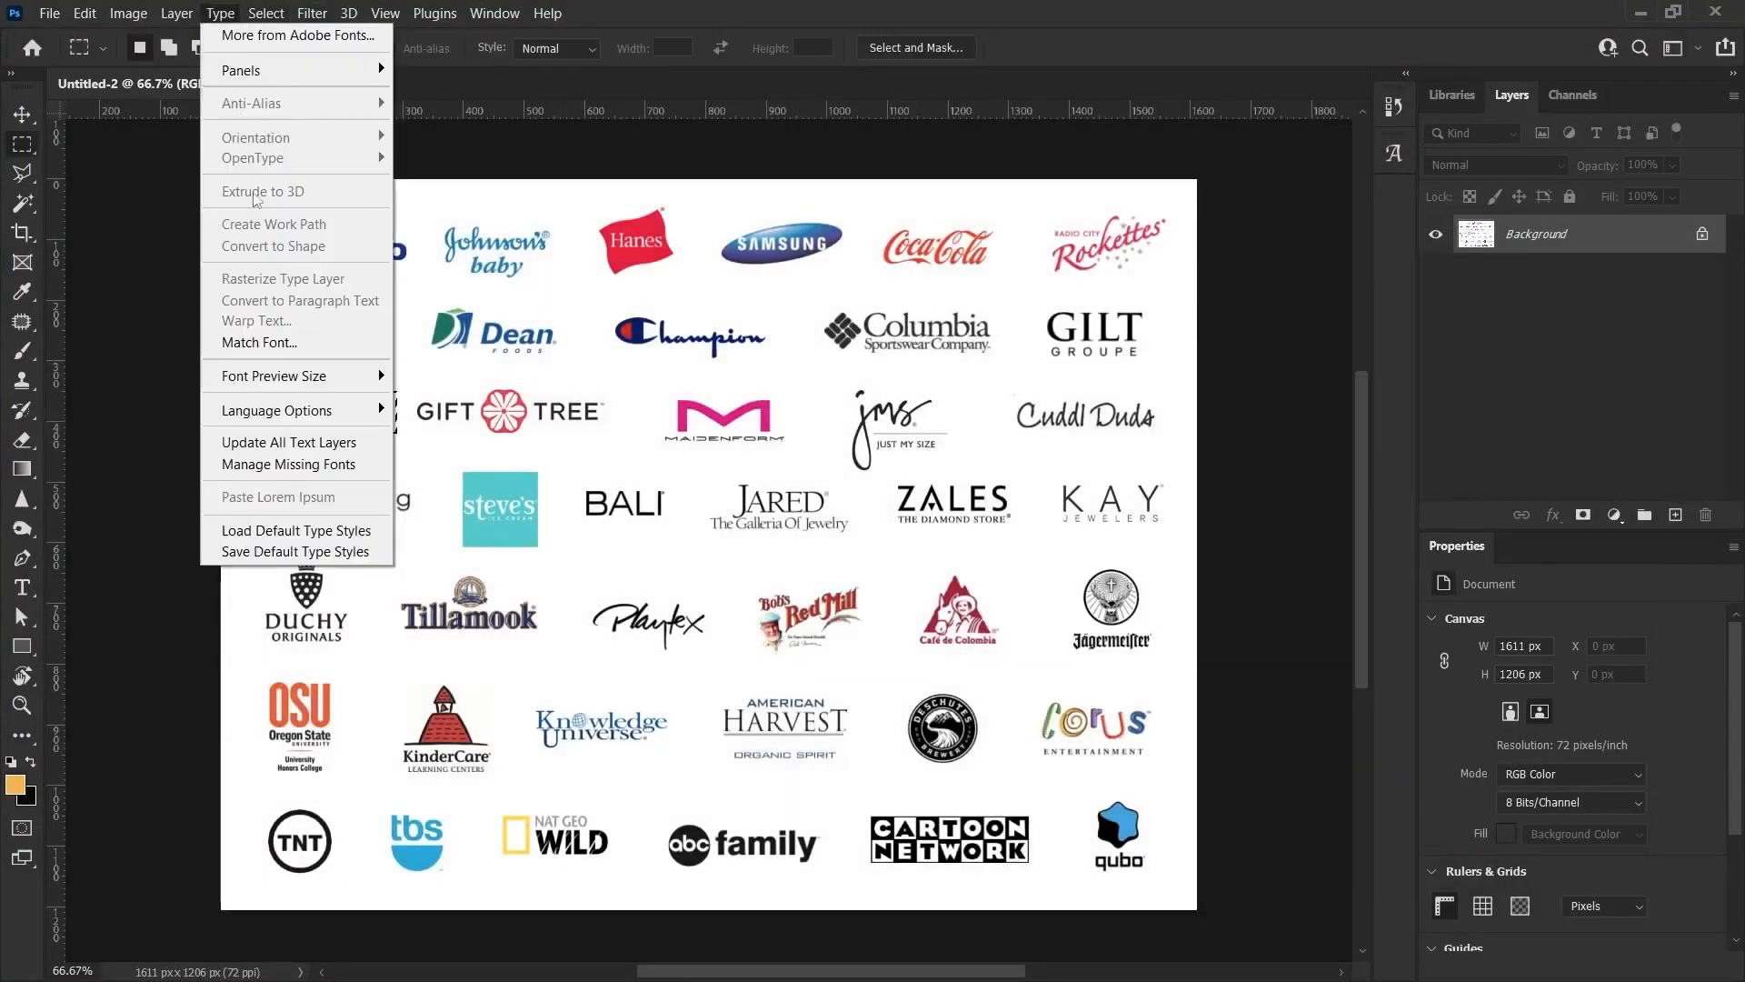
pyautogui.click(257, 343)
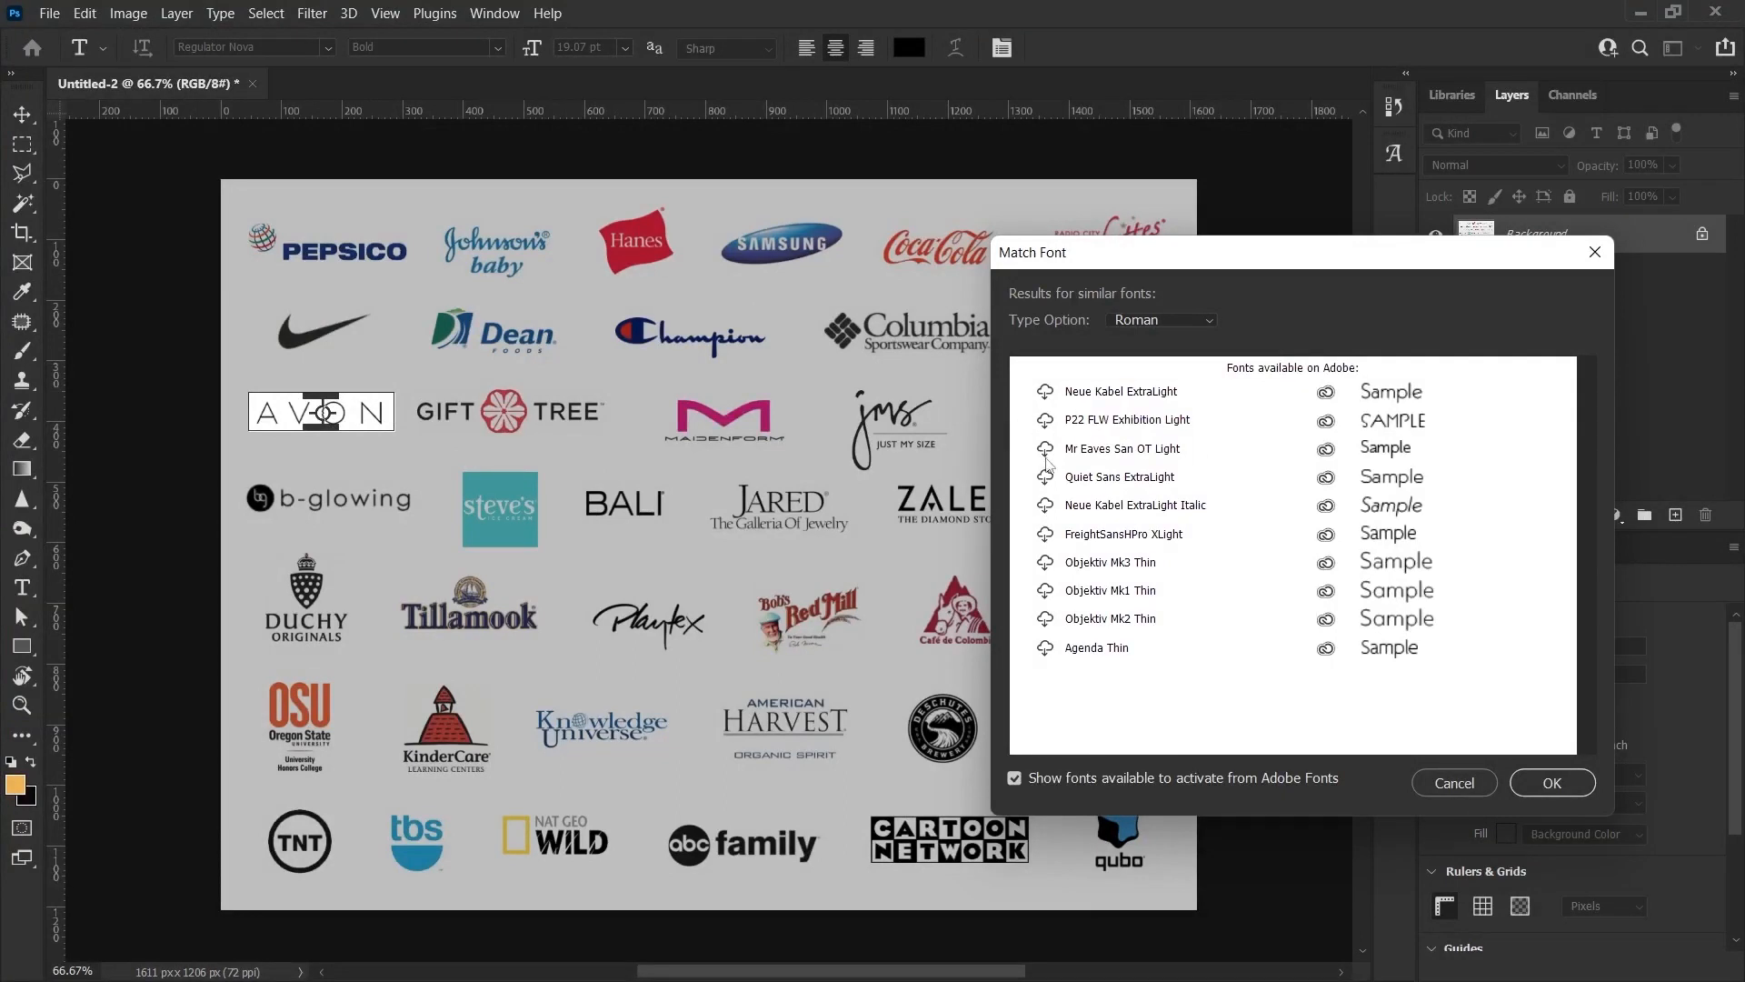
pyautogui.moveTo(1121, 448)
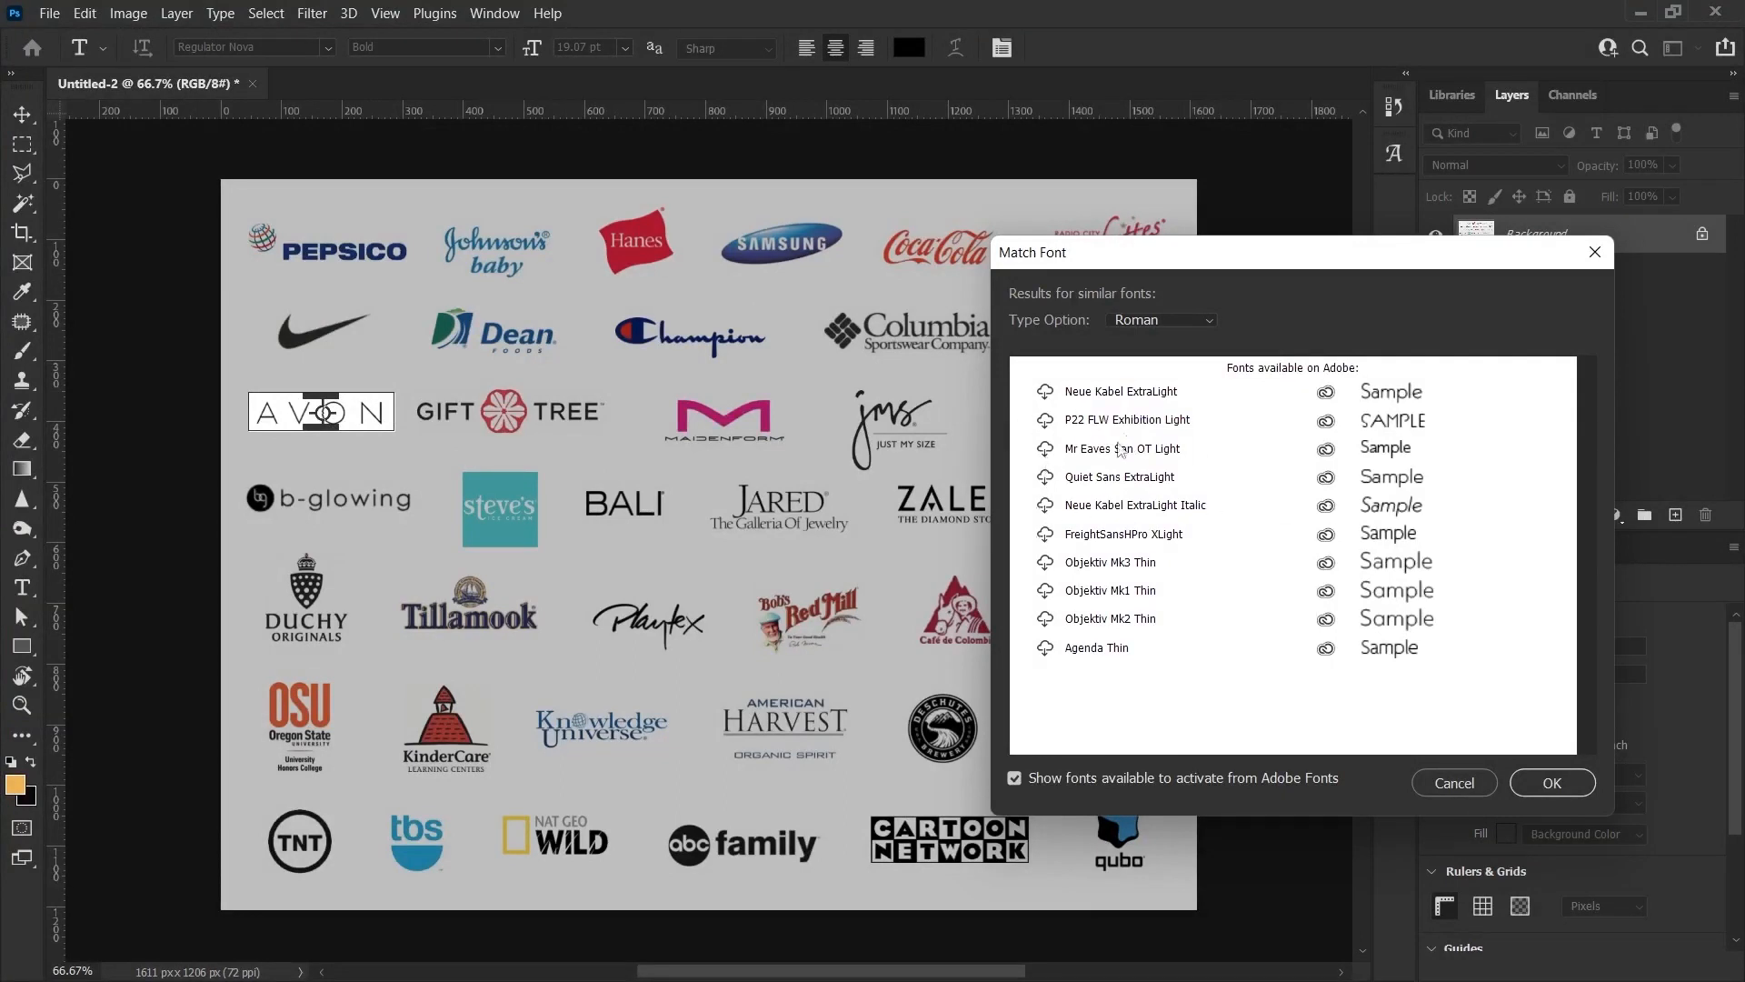
pyautogui.moveTo(1246, 469)
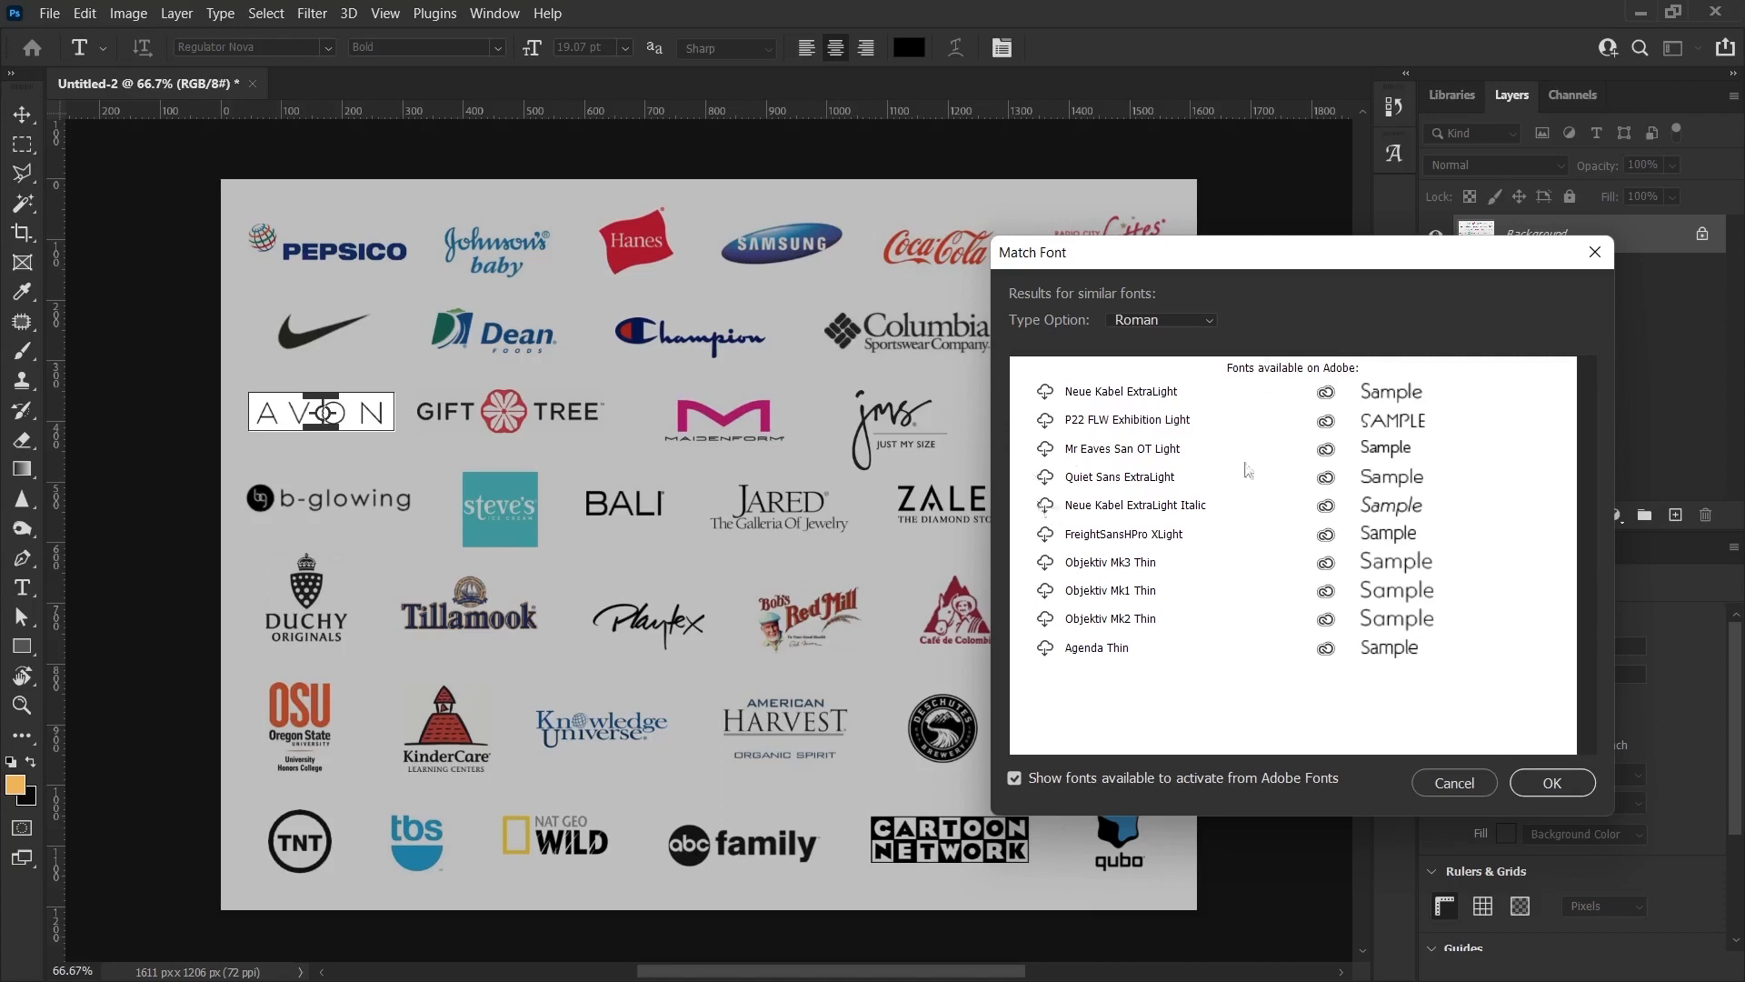
pyautogui.moveTo(1110, 473)
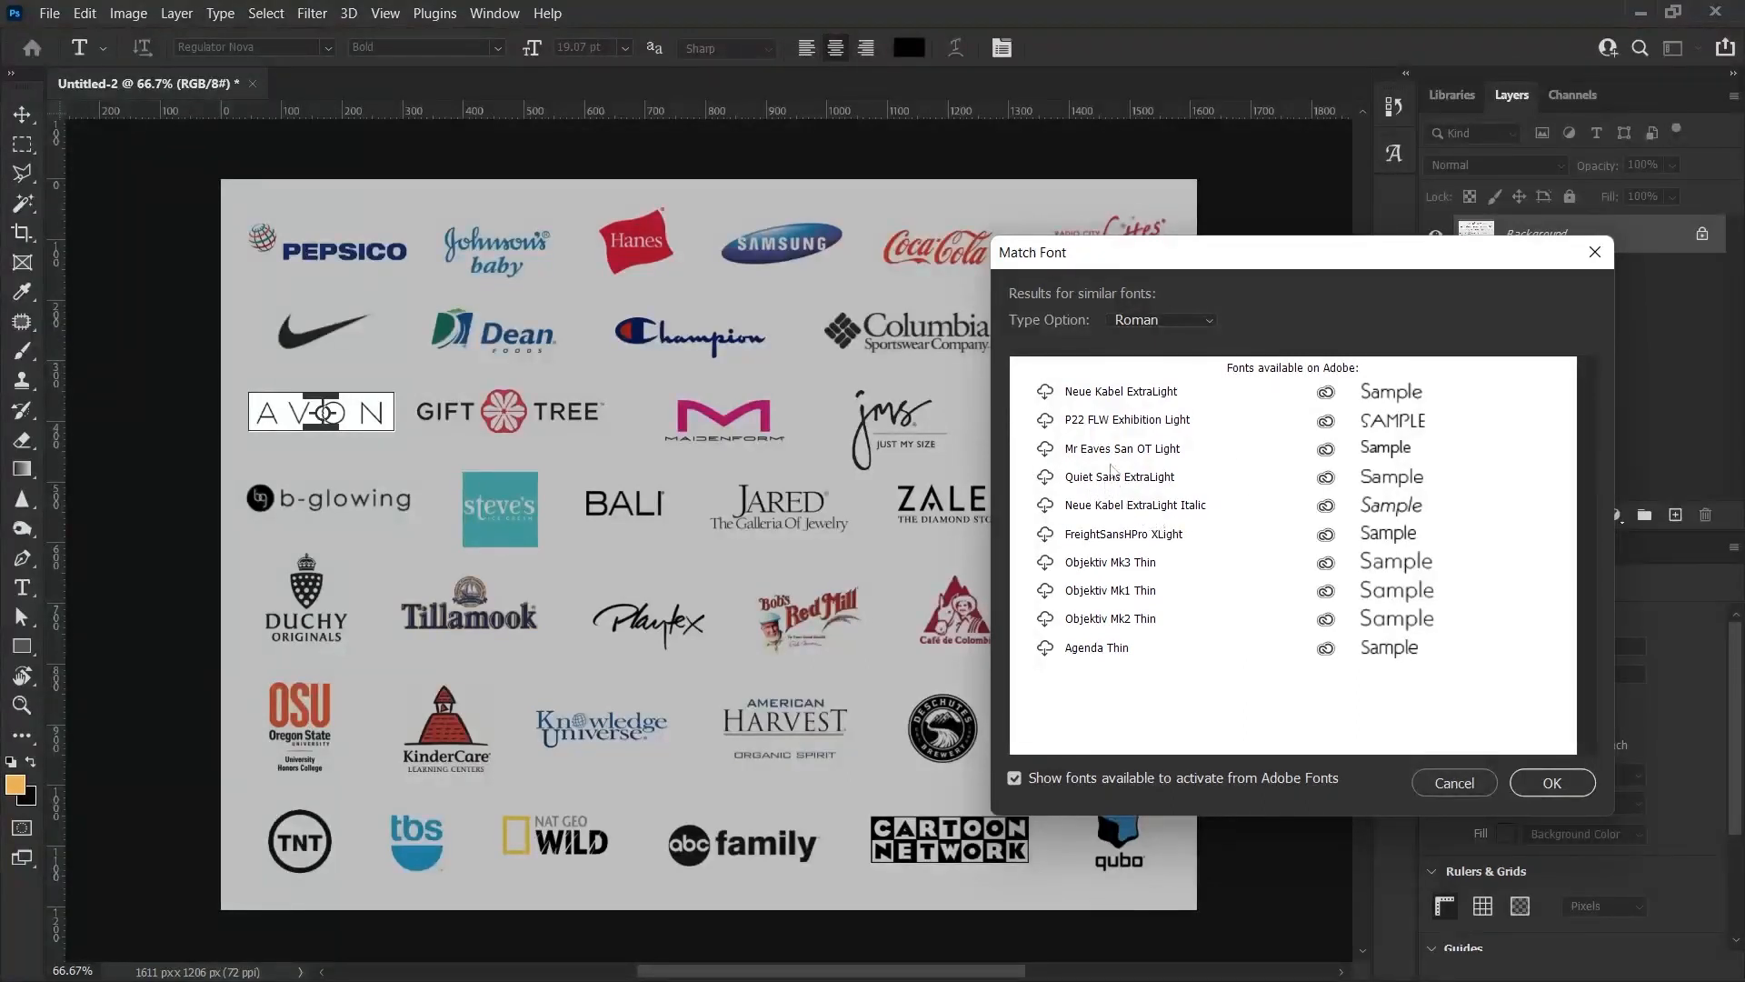
pyautogui.moveTo(1046, 401)
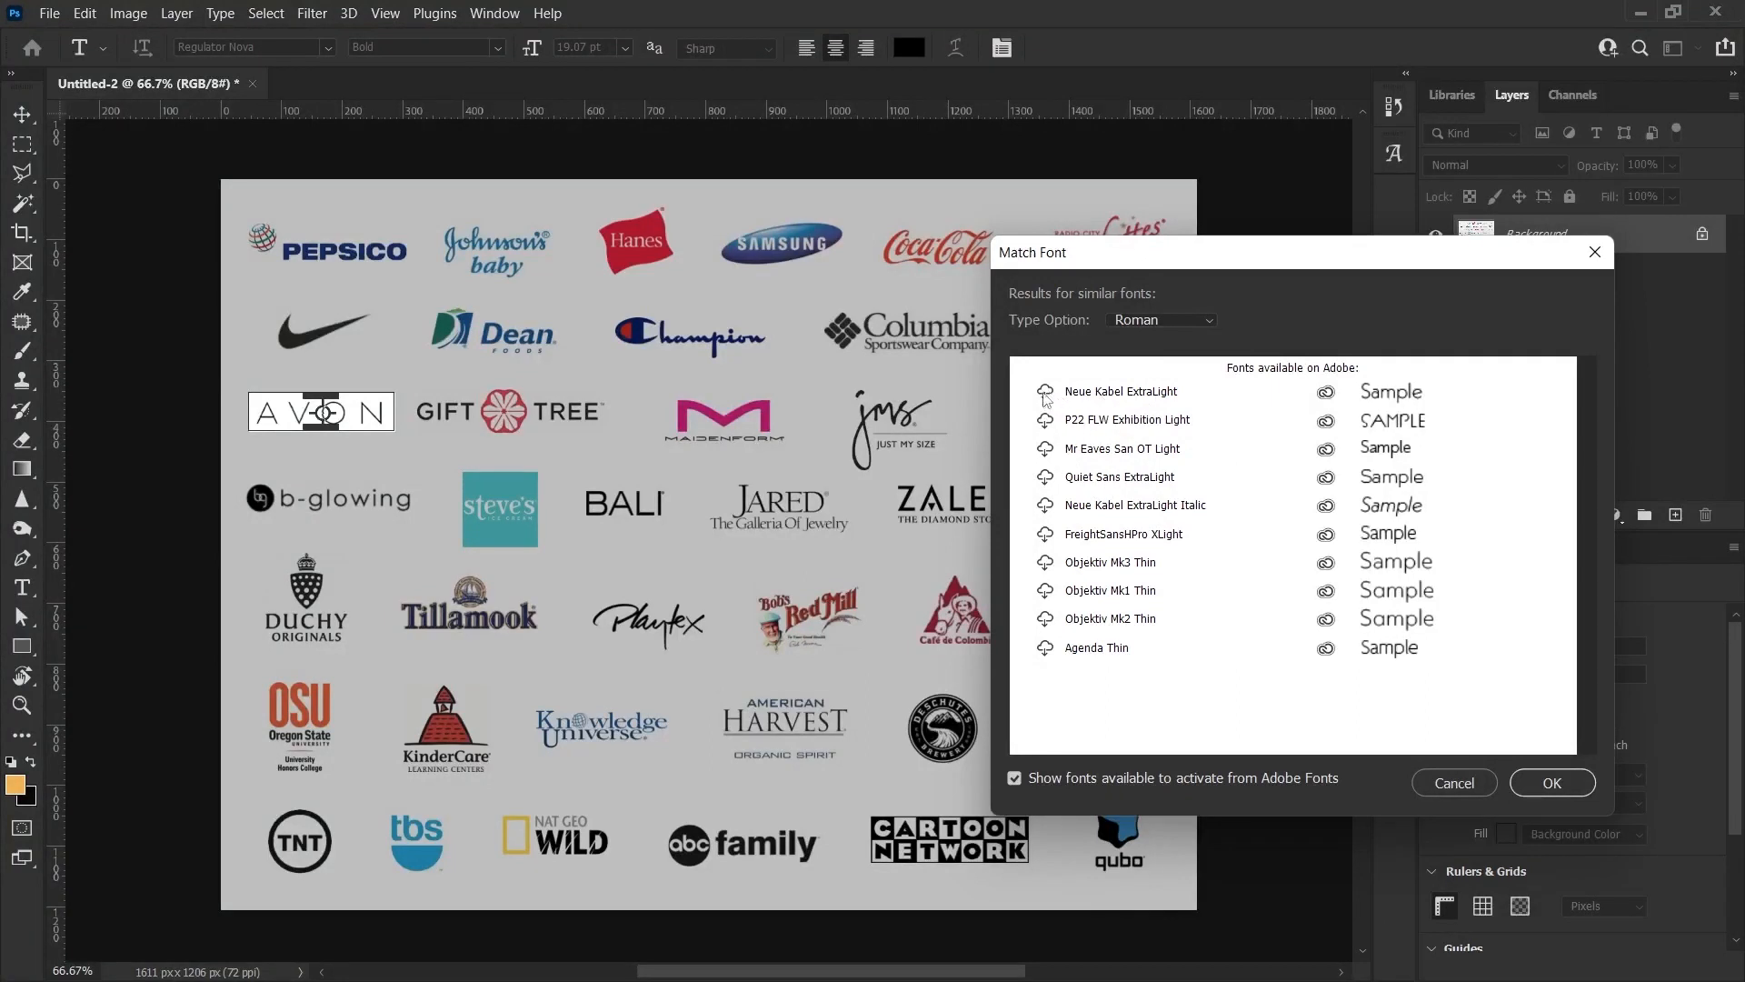
pyautogui.click(1122, 391)
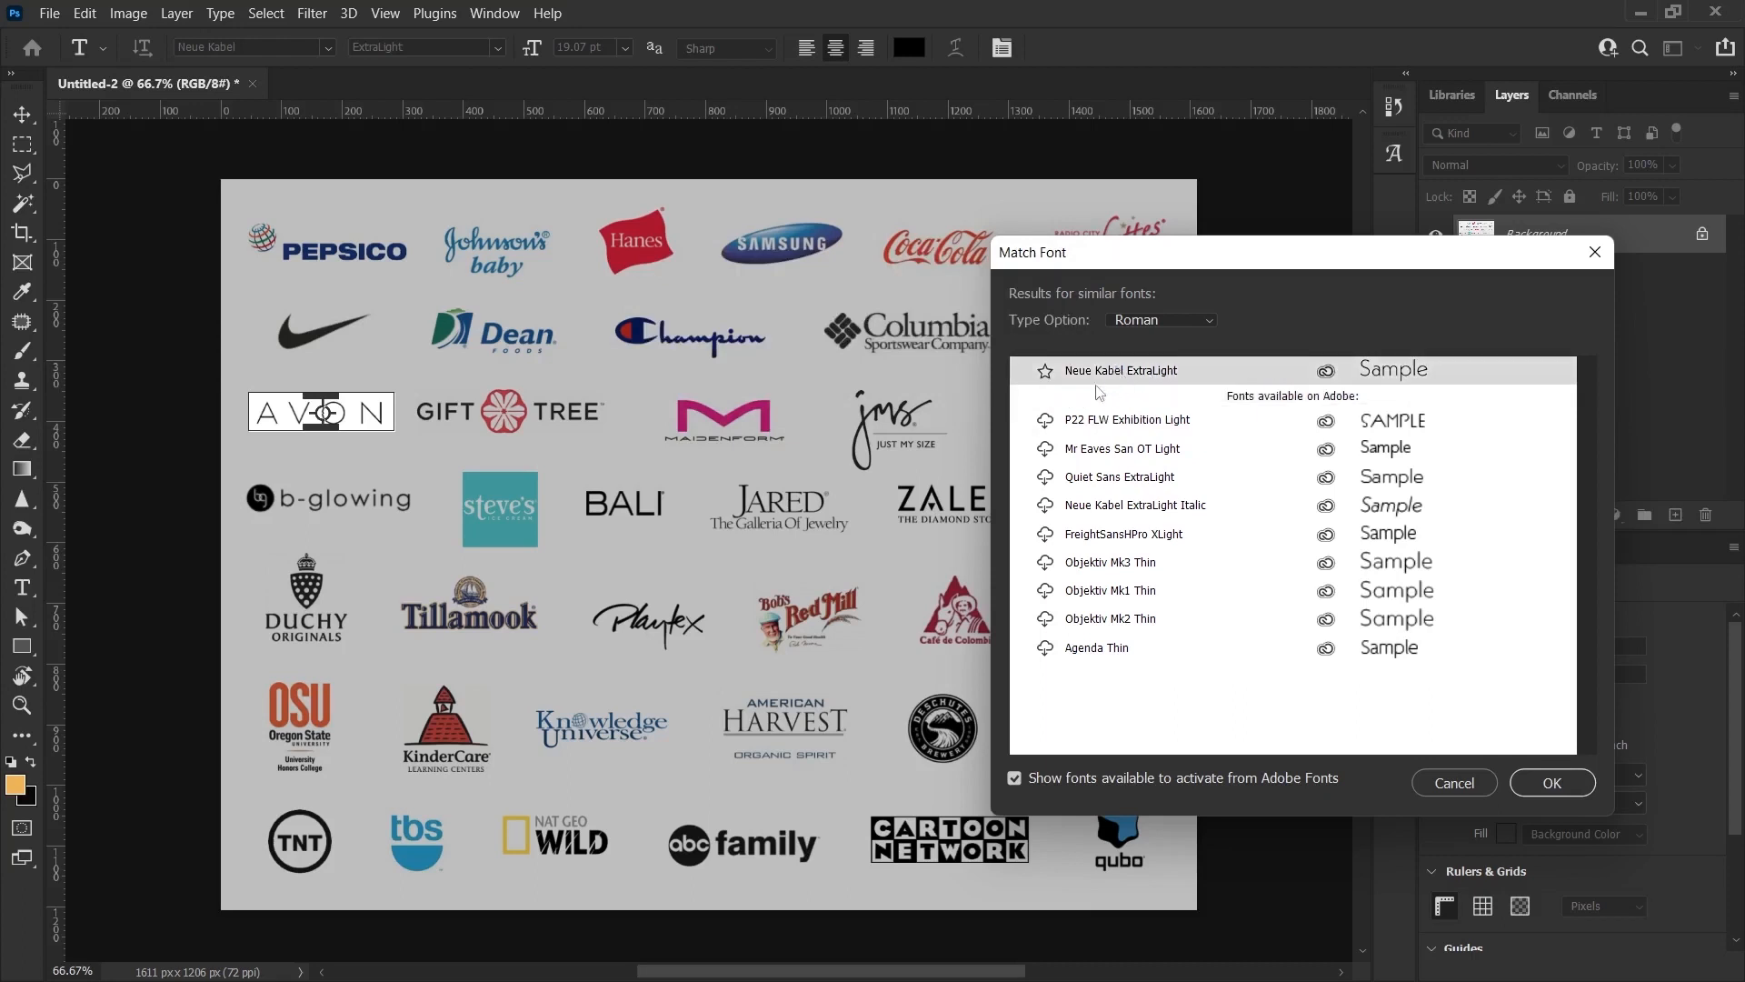
pyautogui.click(1452, 782)
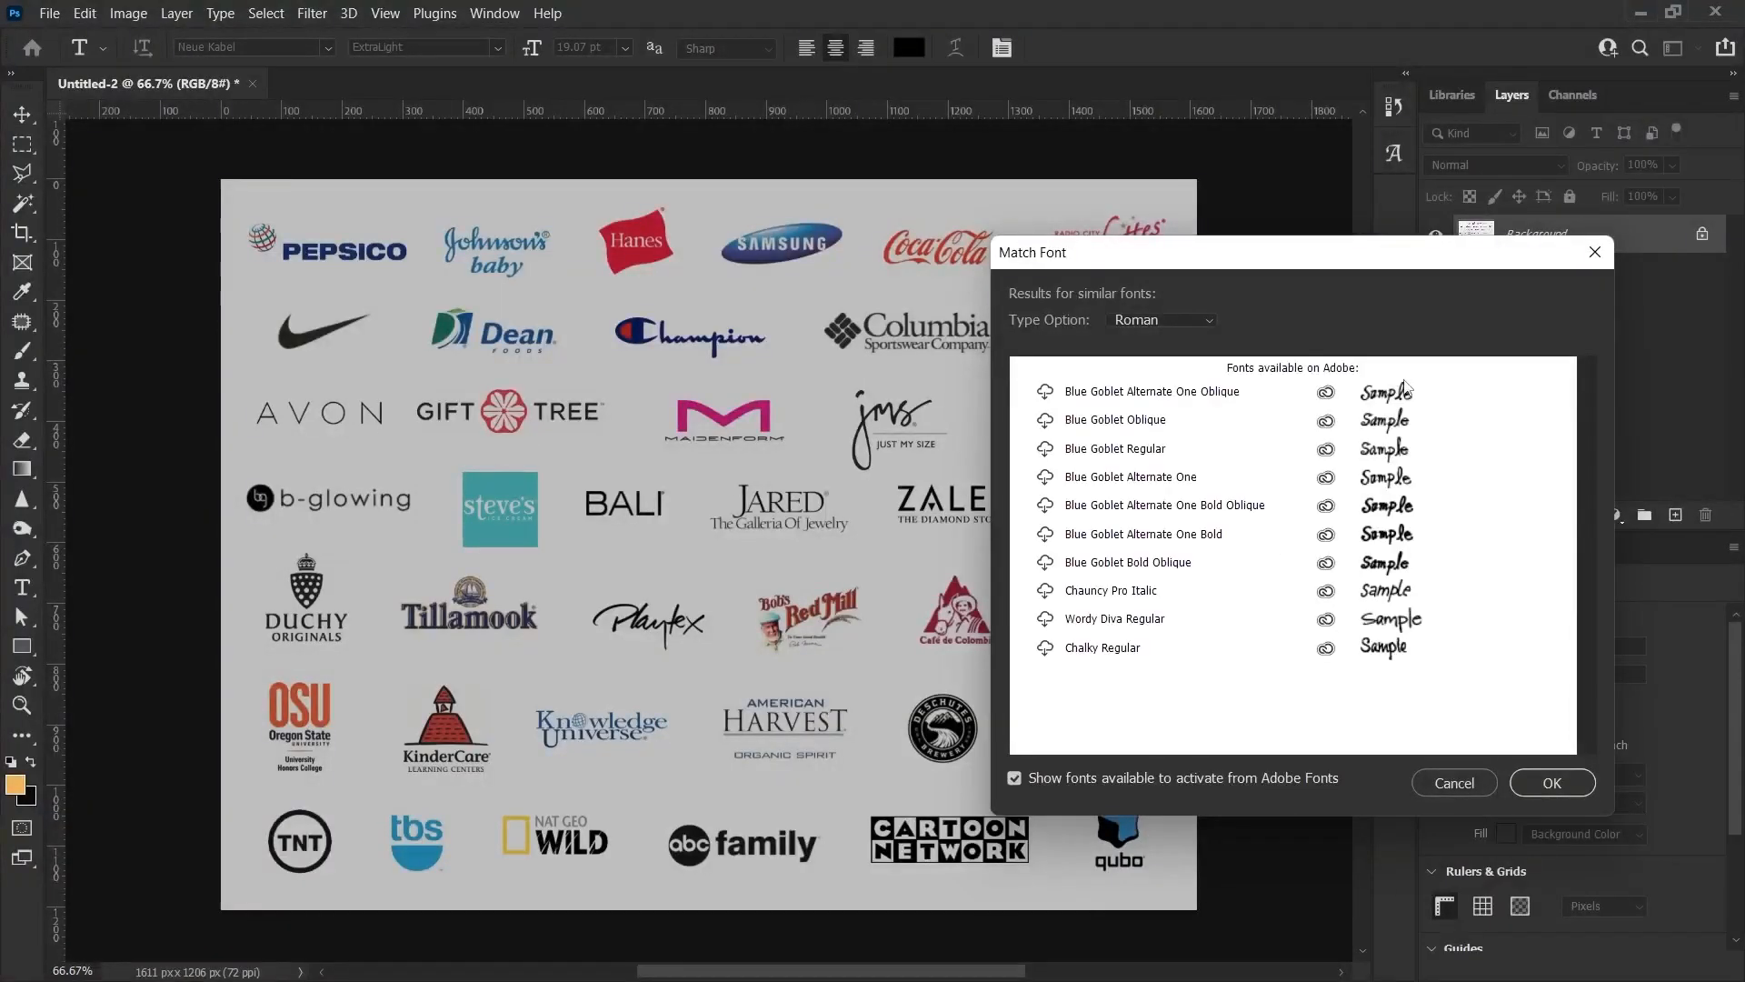
pyautogui.moveTo(1107, 649)
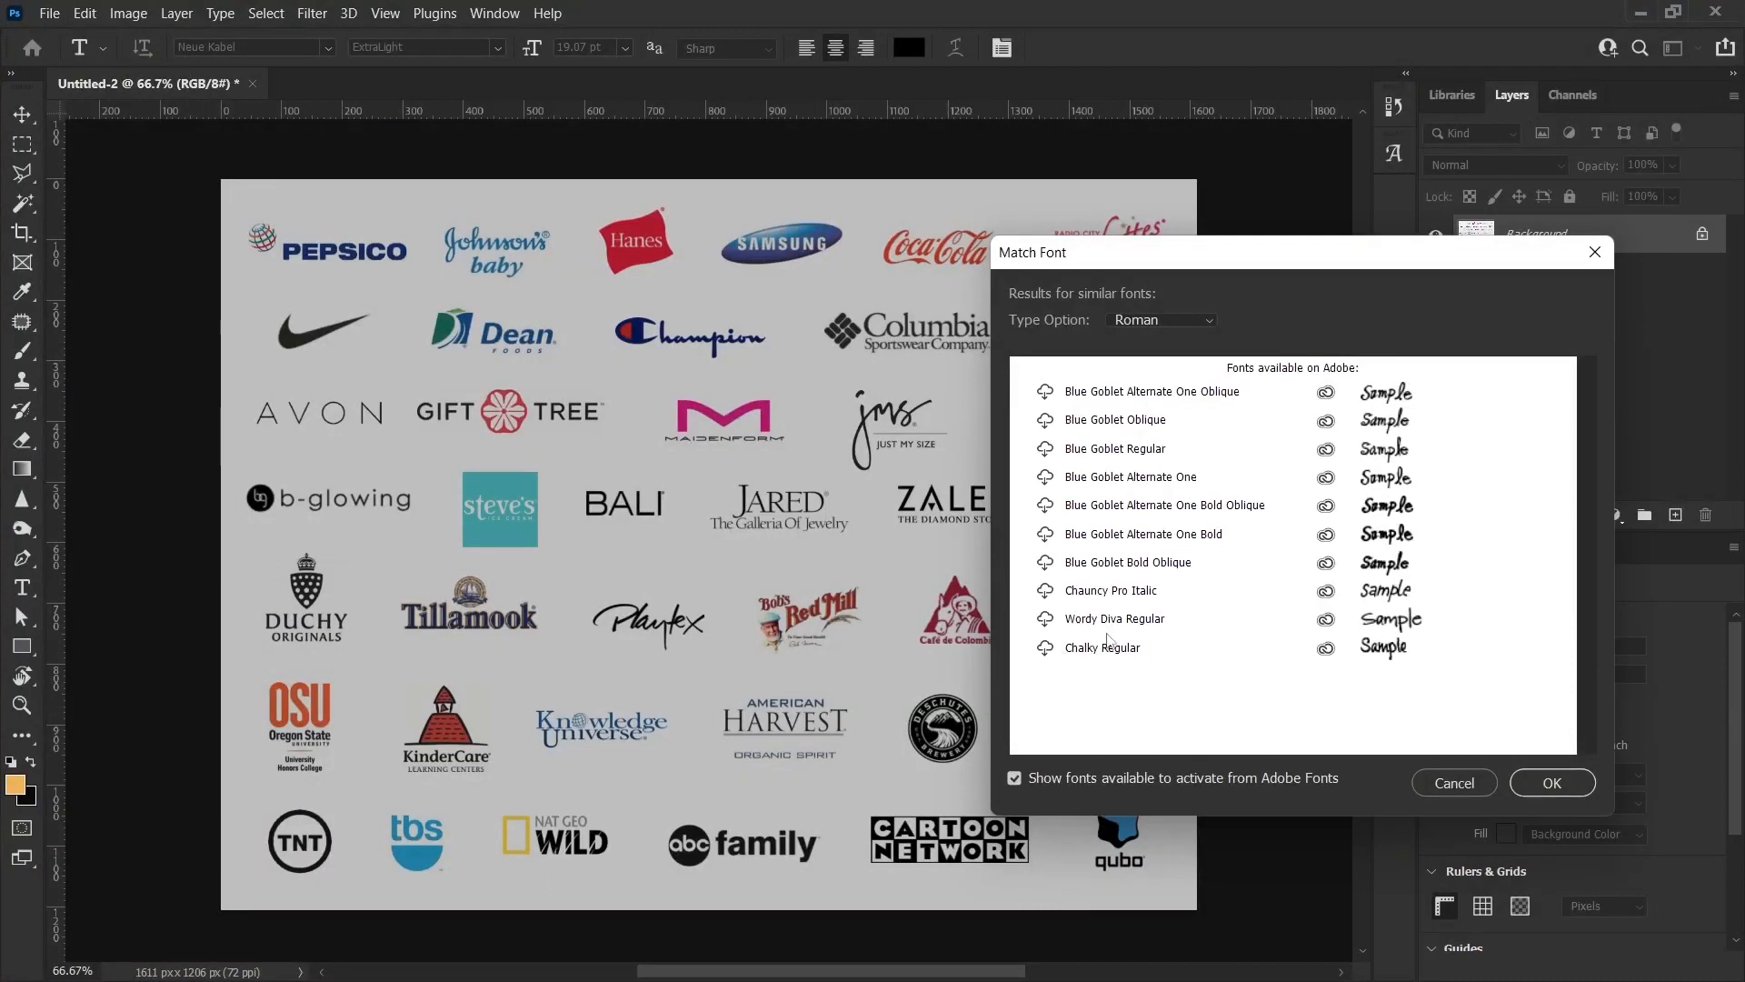
# Cancel the Match Font suggestions for the script logo
pyautogui.click(1453, 783)
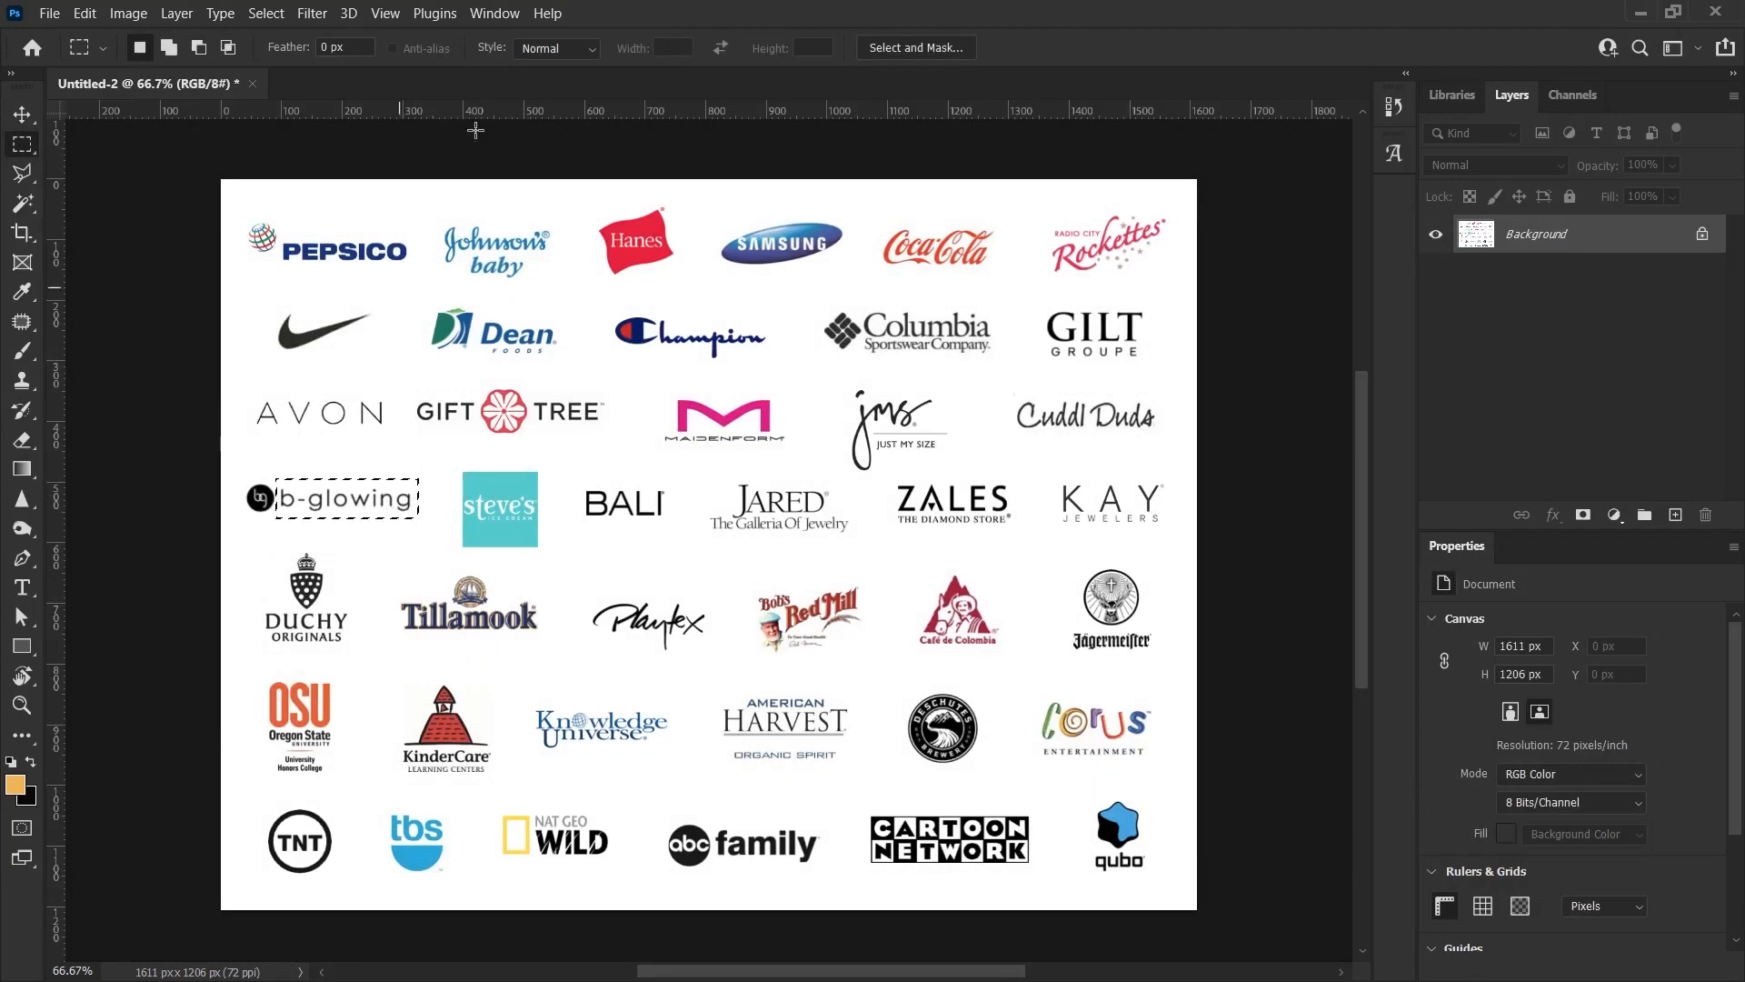
pyautogui.click(219, 14)
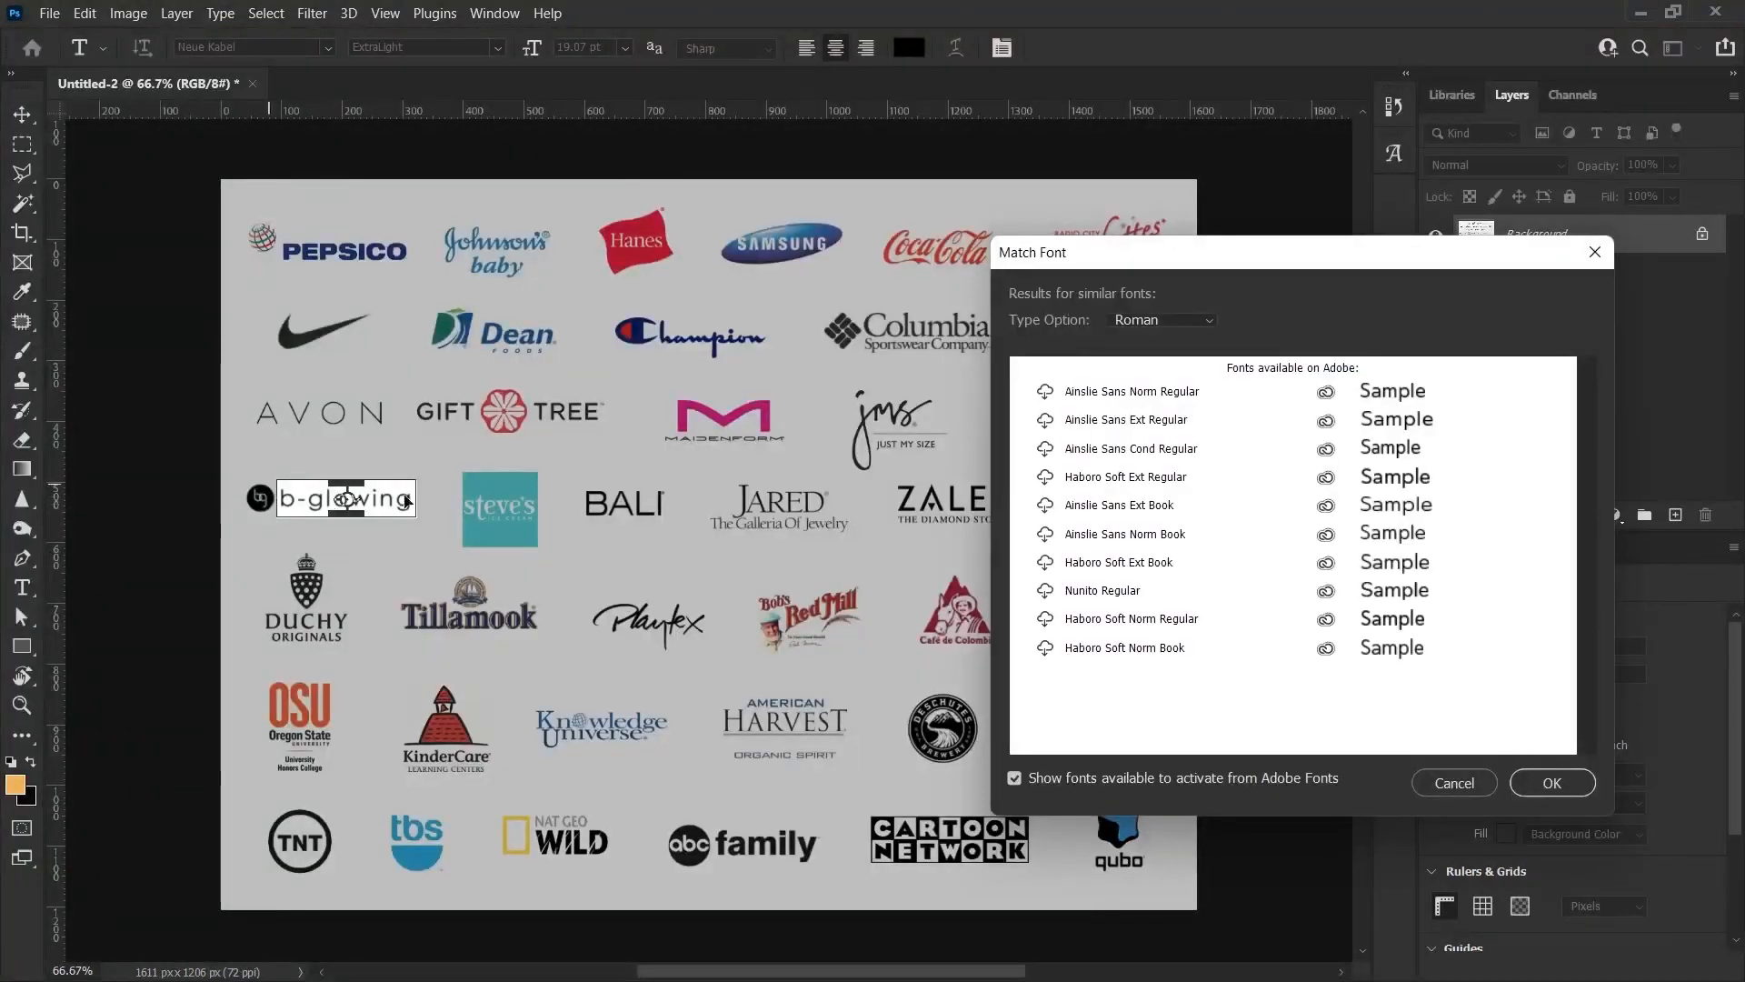
pyautogui.moveTo(1423, 621)
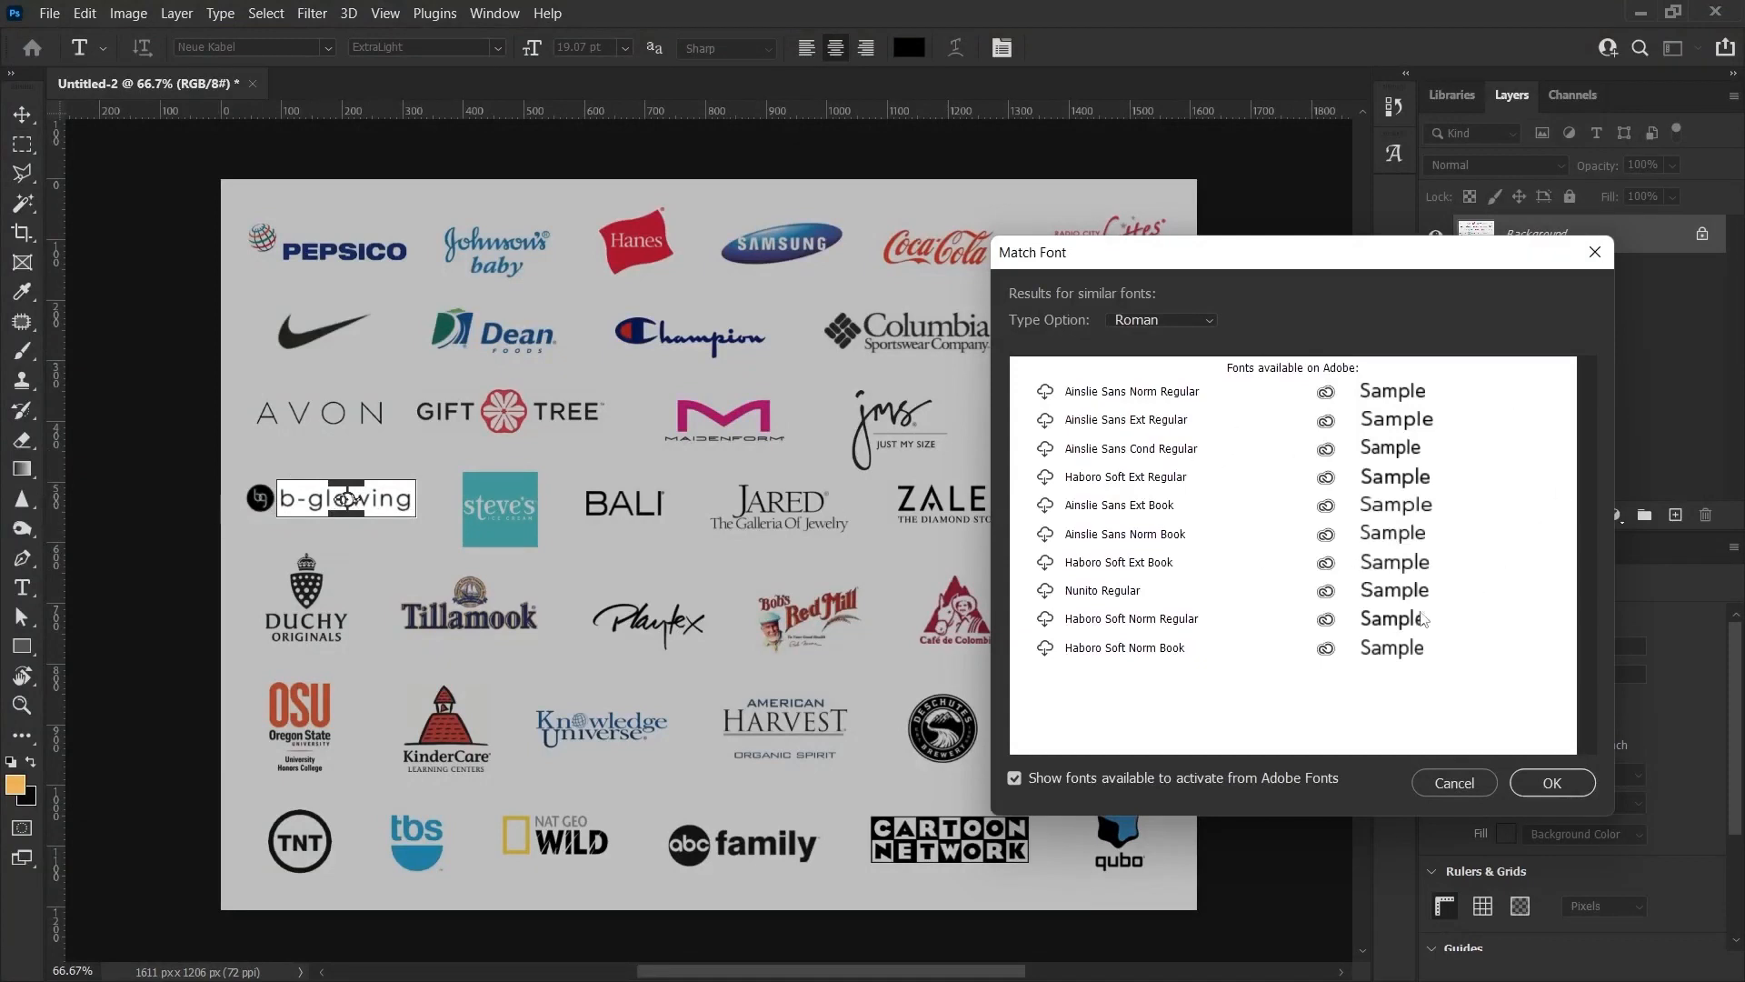
pyautogui.moveTo(133, 487)
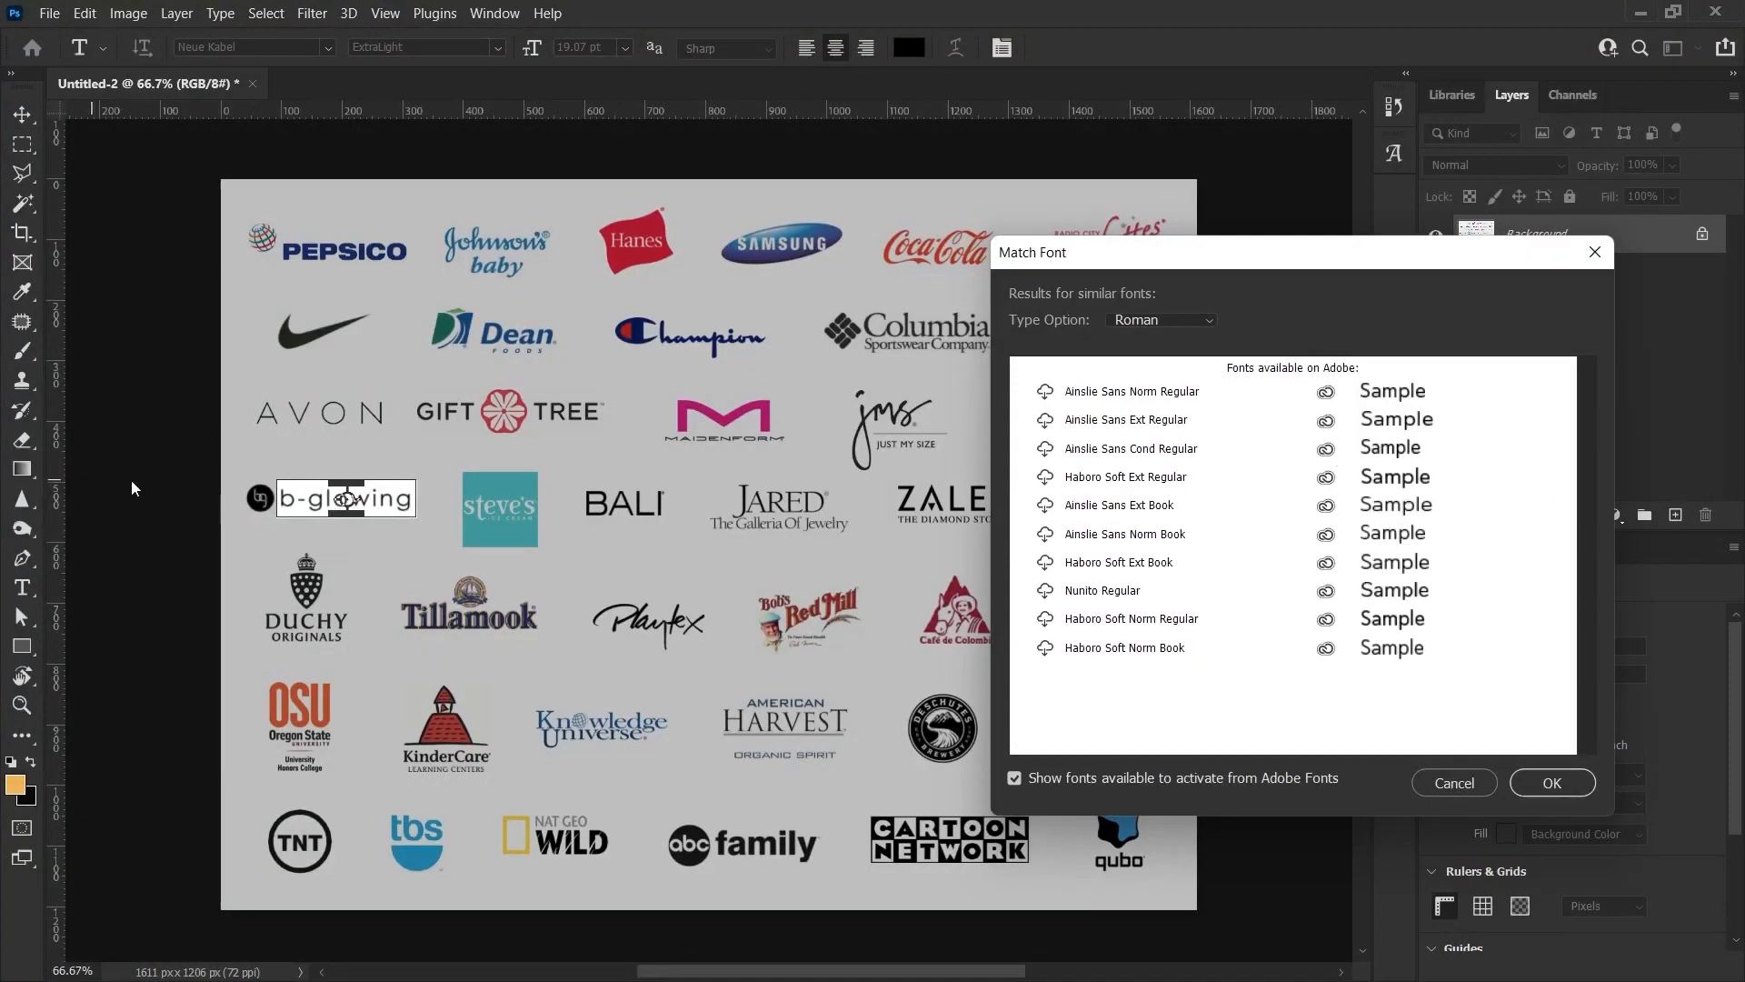
pyautogui.click(1453, 783)
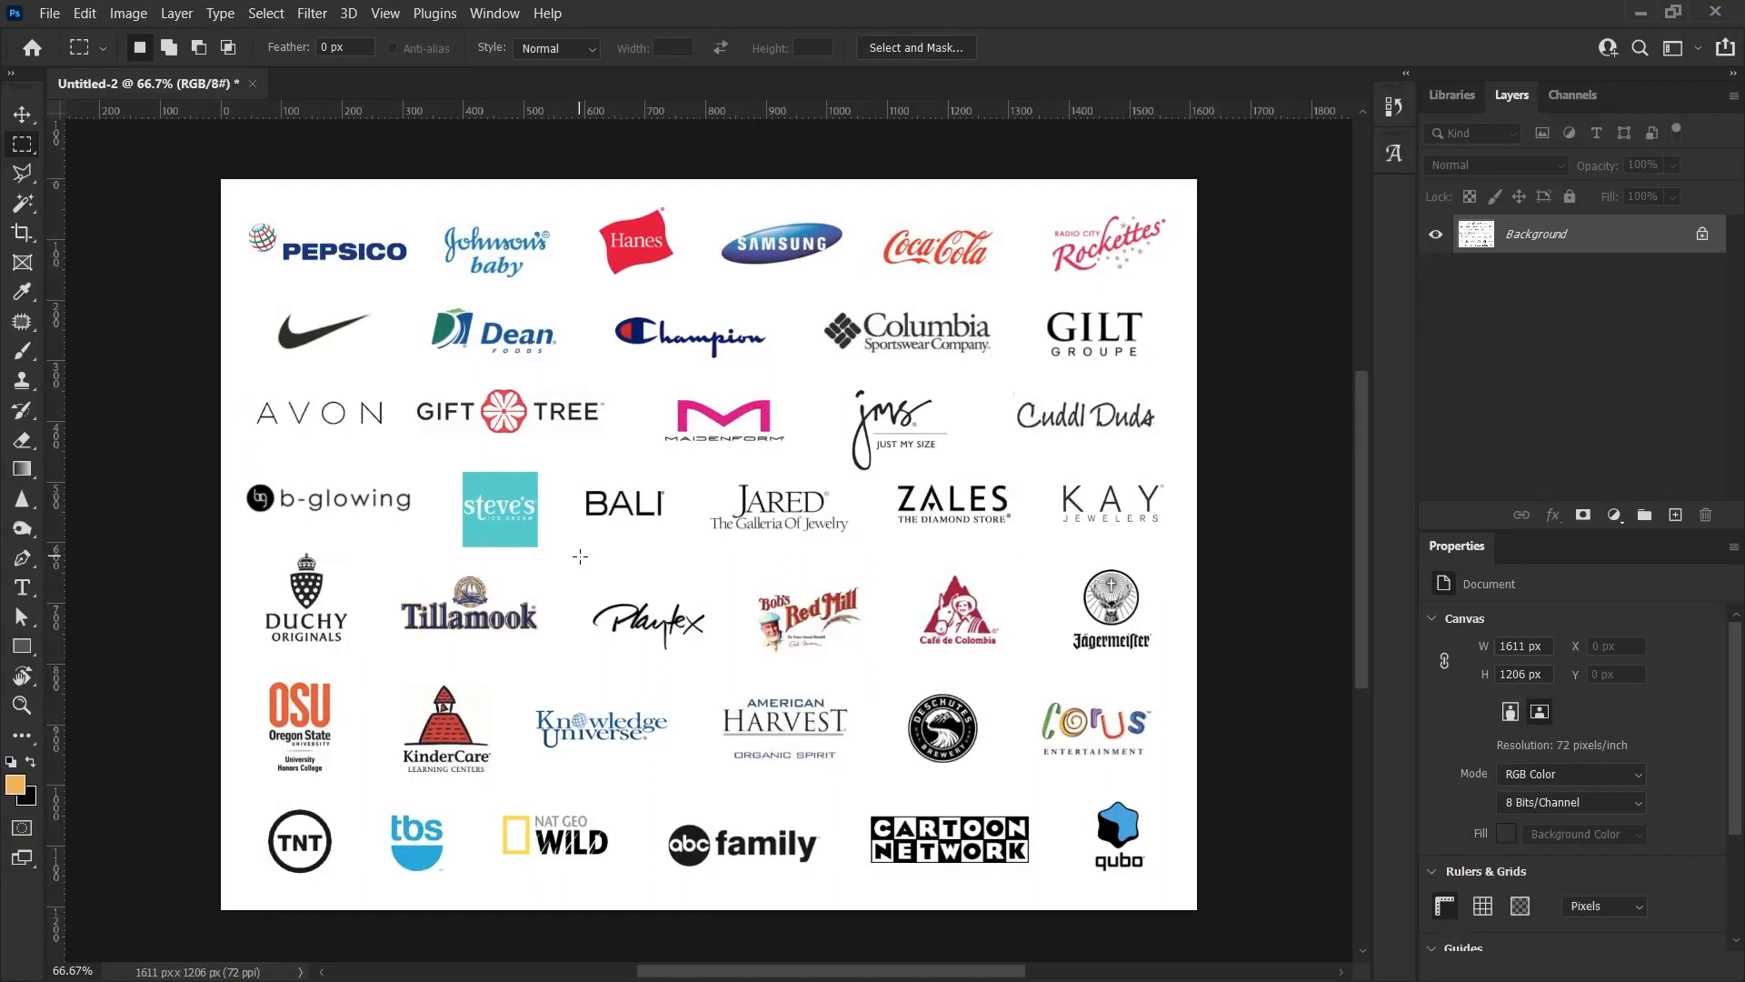
pyautogui.moveTo(852, 634)
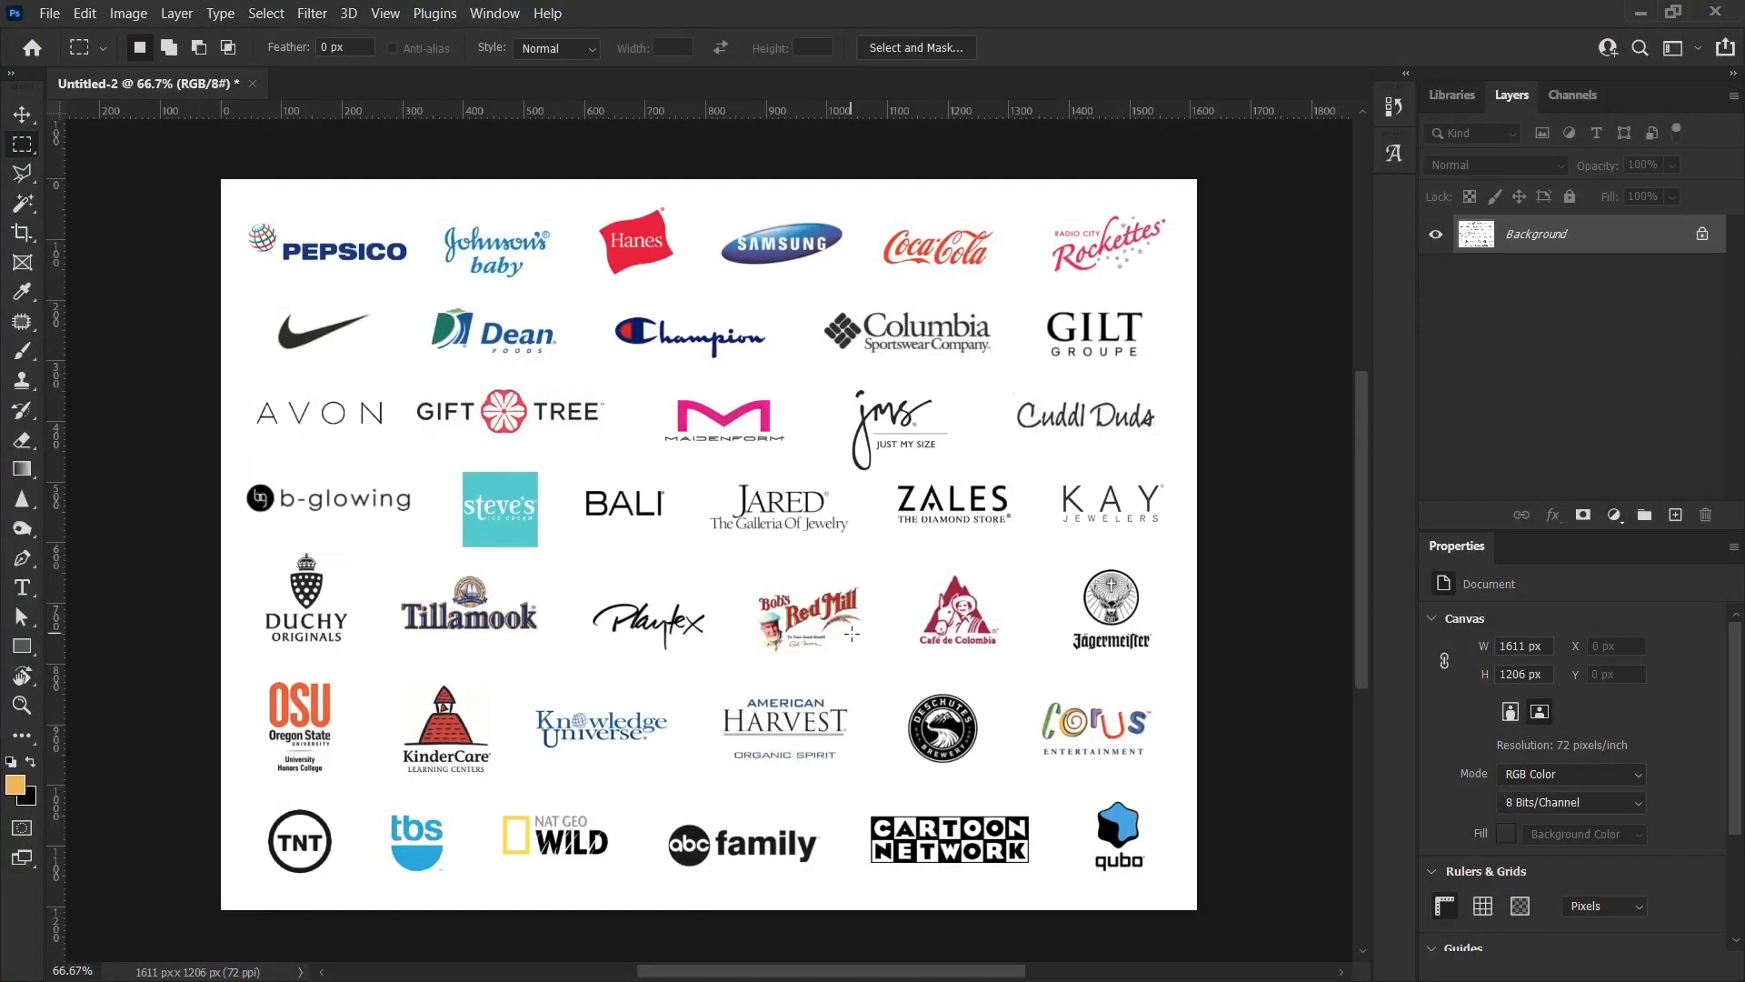
pyautogui.moveTo(536, 688)
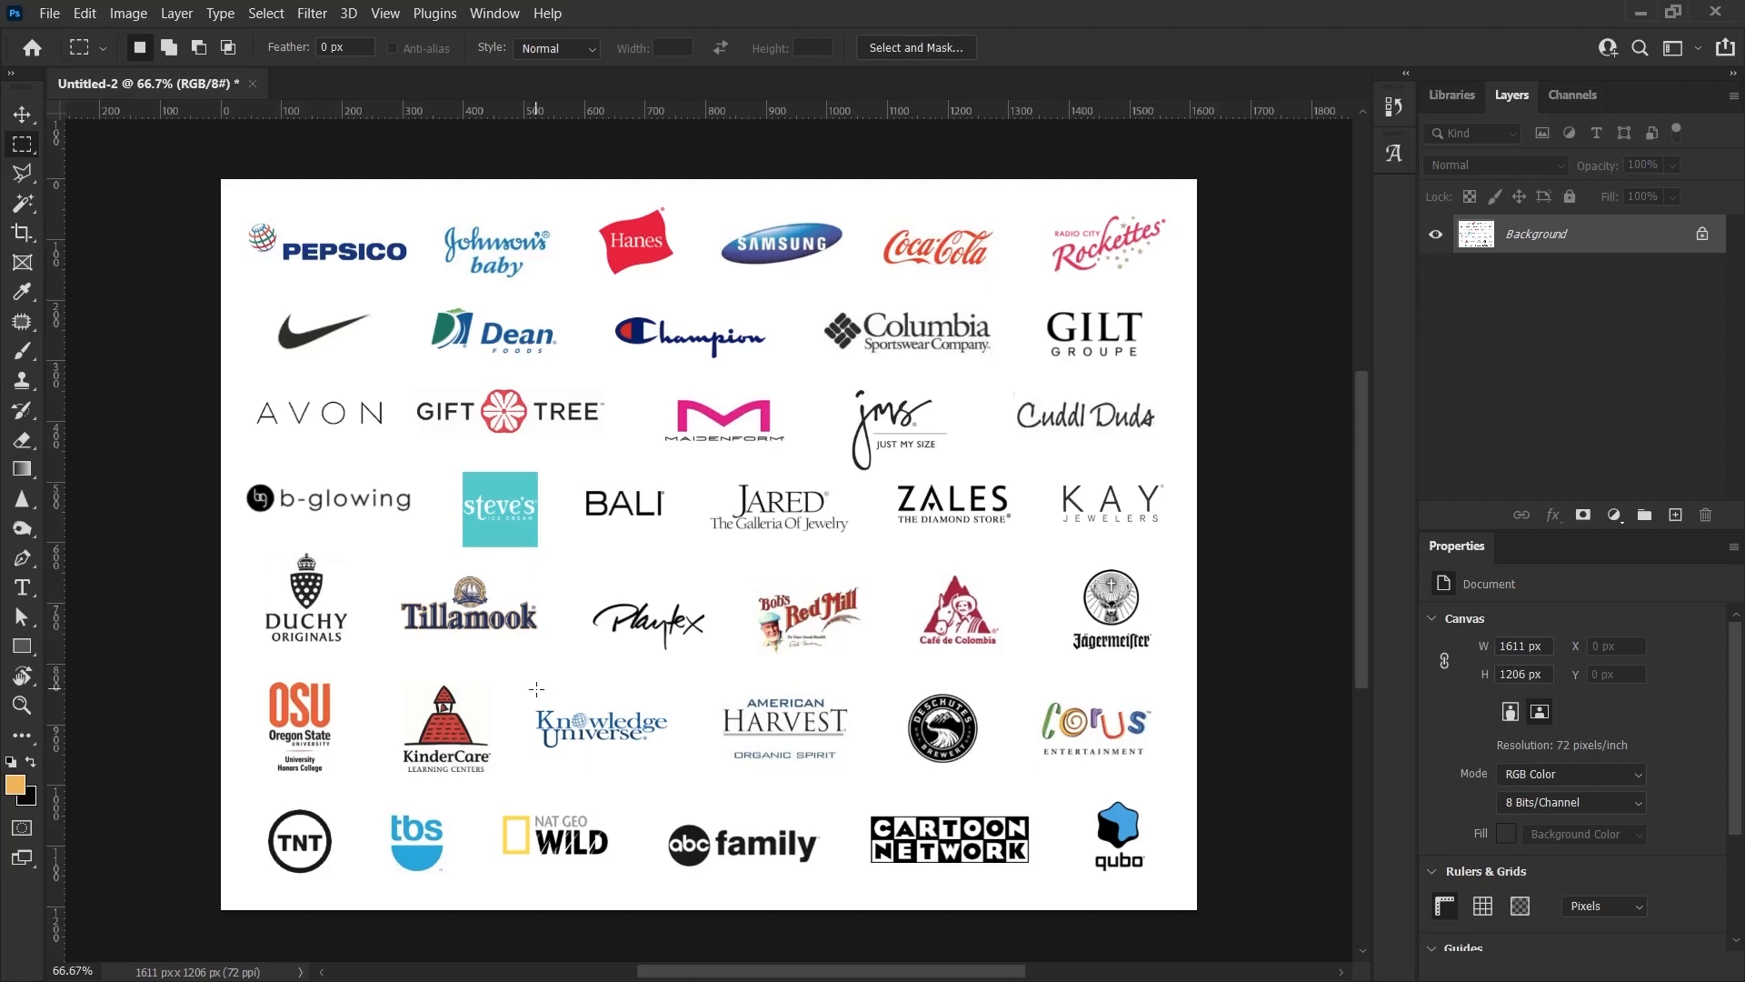
pyautogui.moveTo(524, 693)
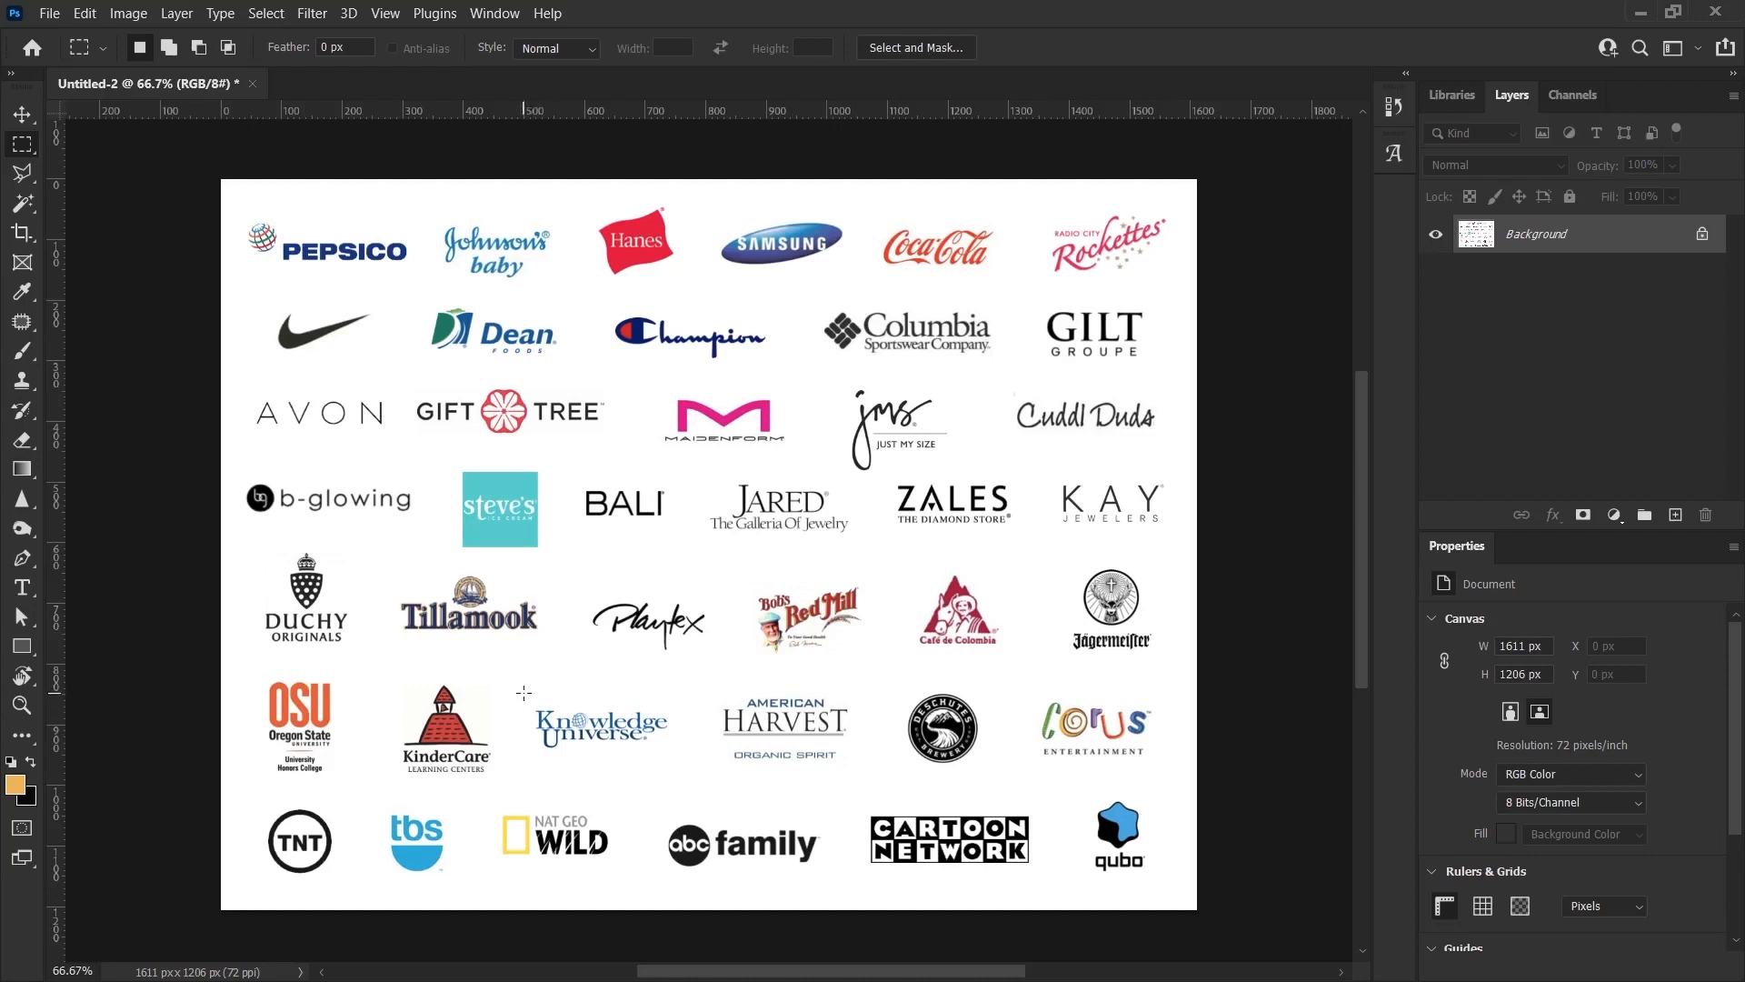
pyautogui.moveTo(561, 571)
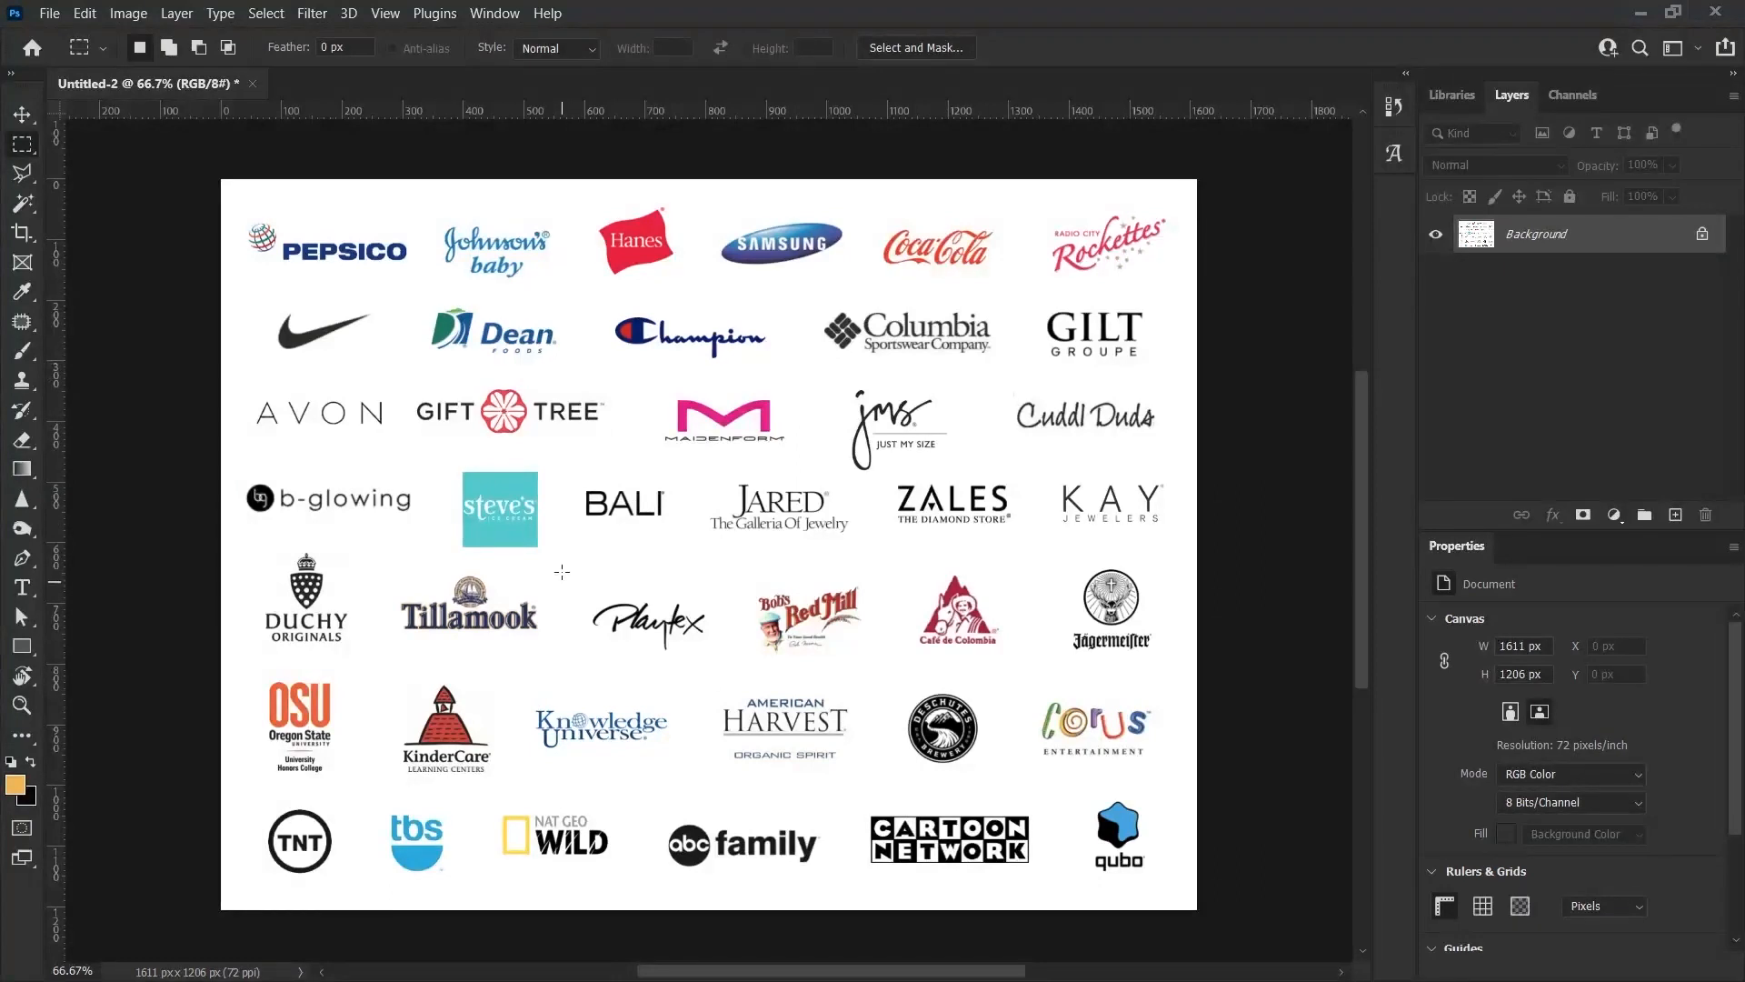
pyautogui.moveTo(570, 289)
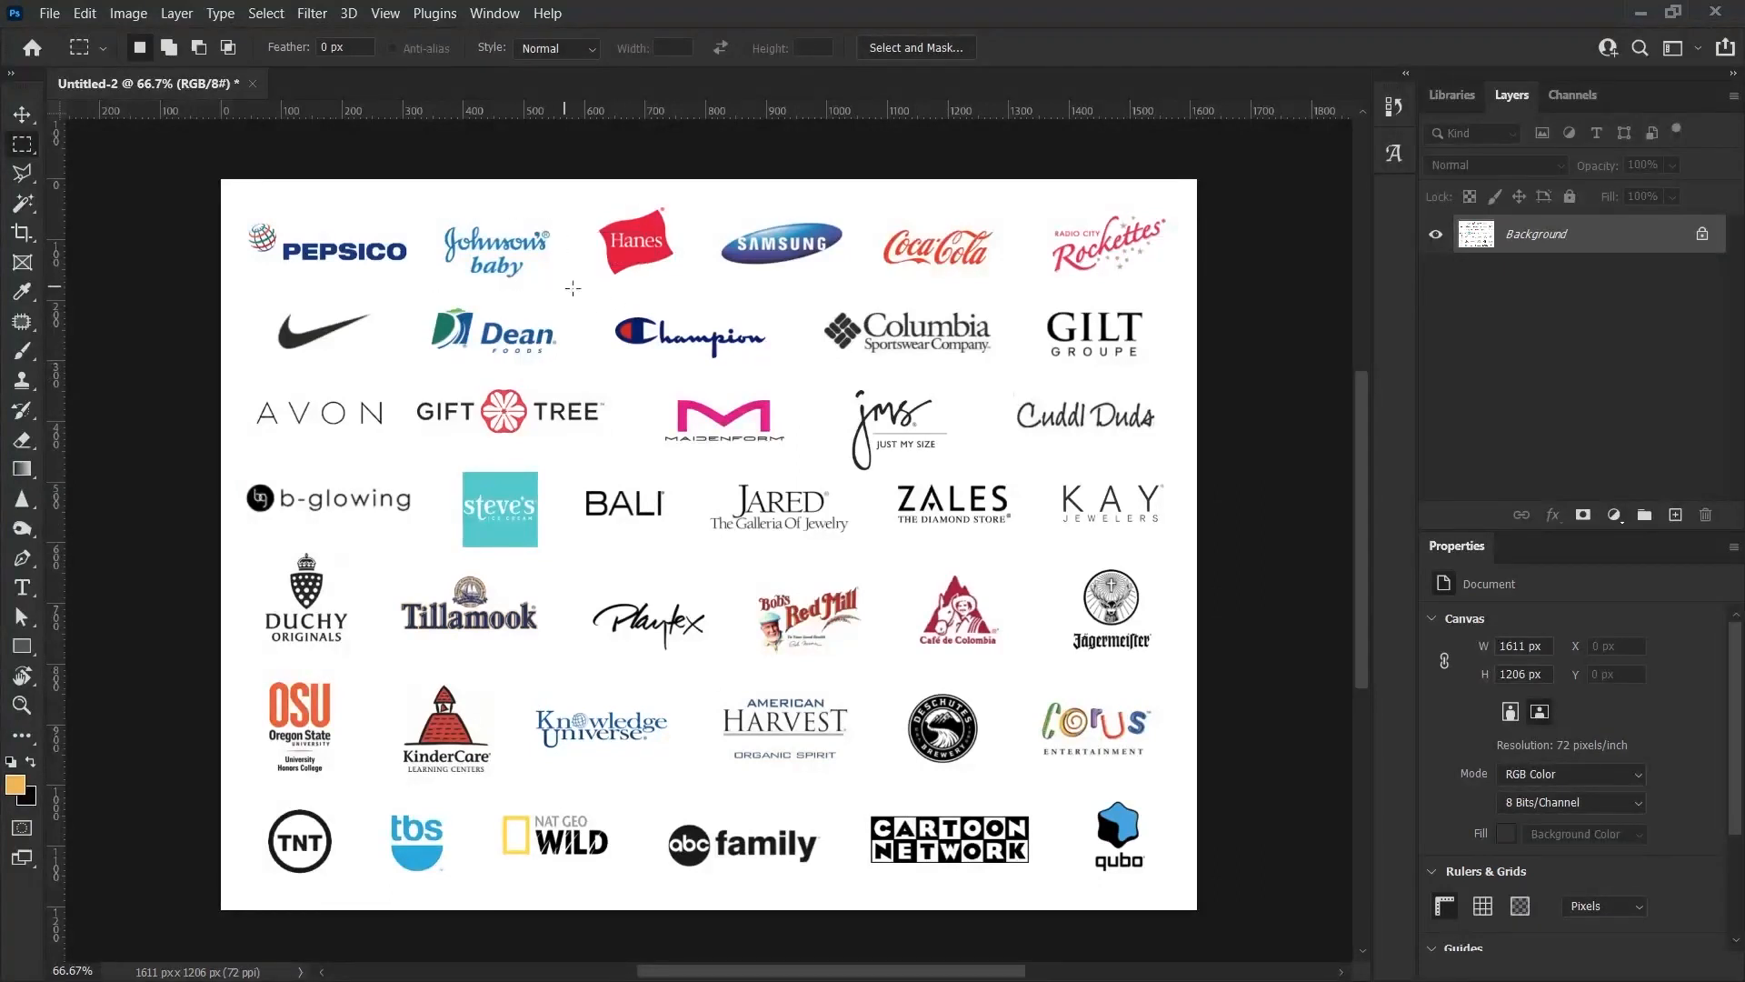
# Run Match Font on the Johnson's baby logo, which suggests Arno Pro Semibold Italic first
pyautogui.click(219, 13)
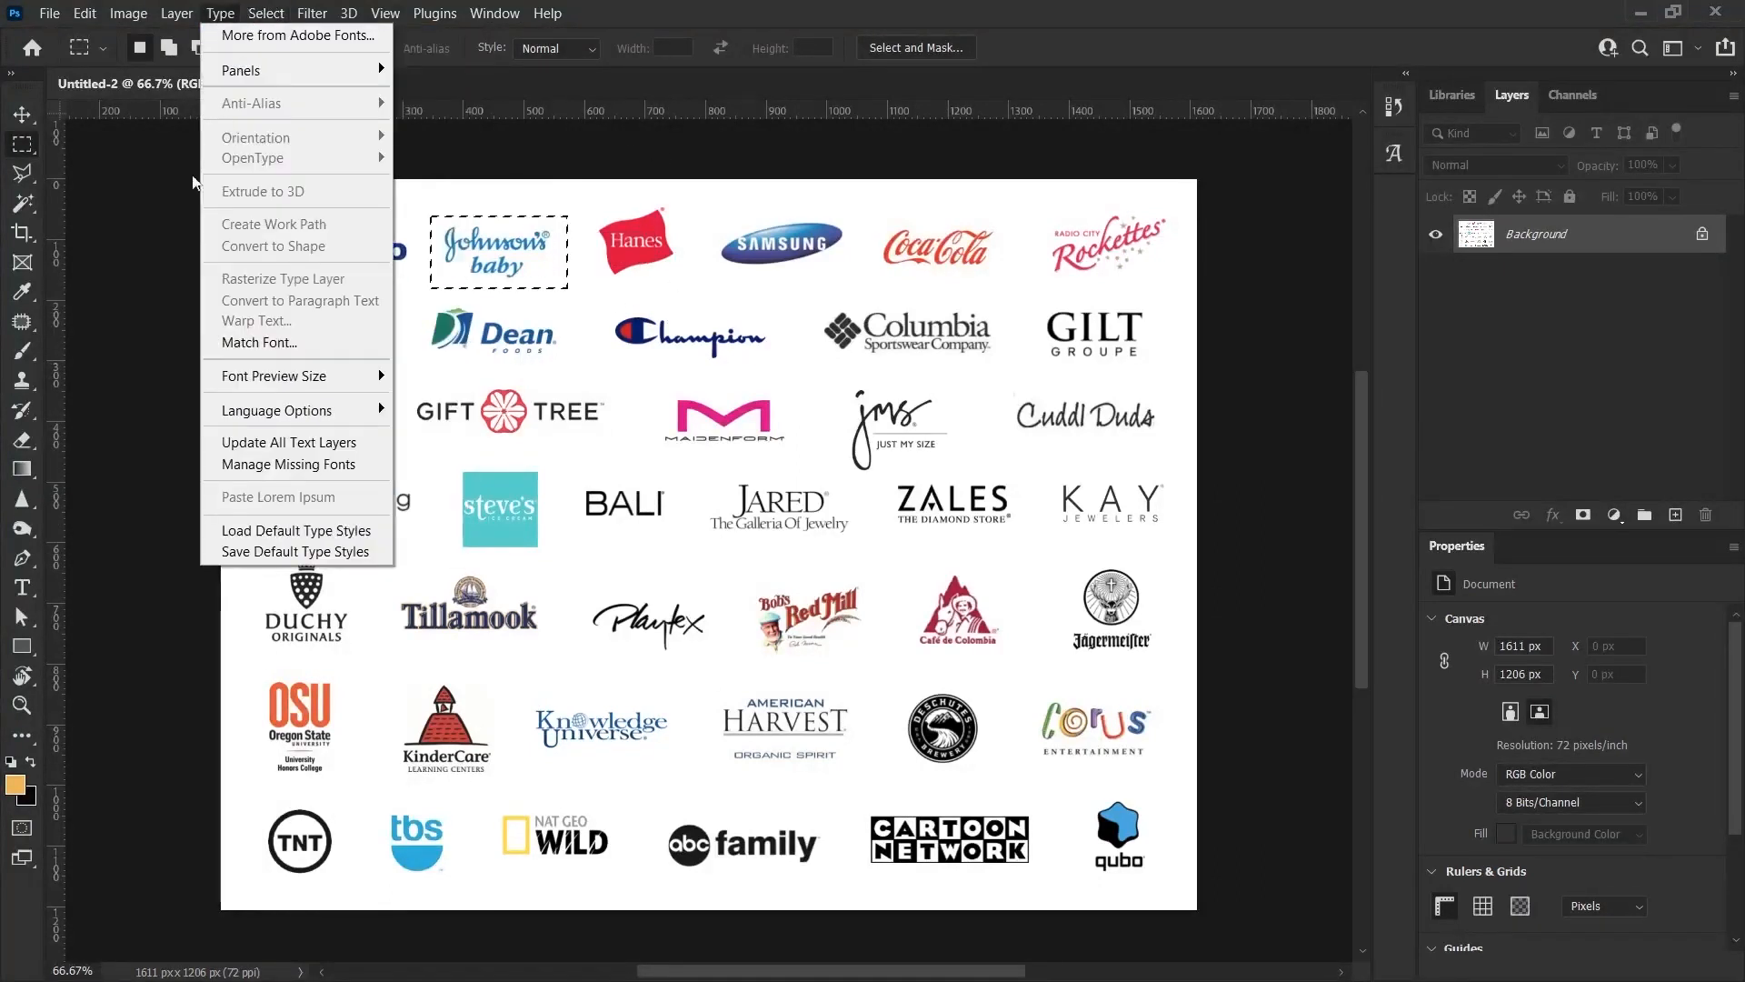
pyautogui.click(259, 342)
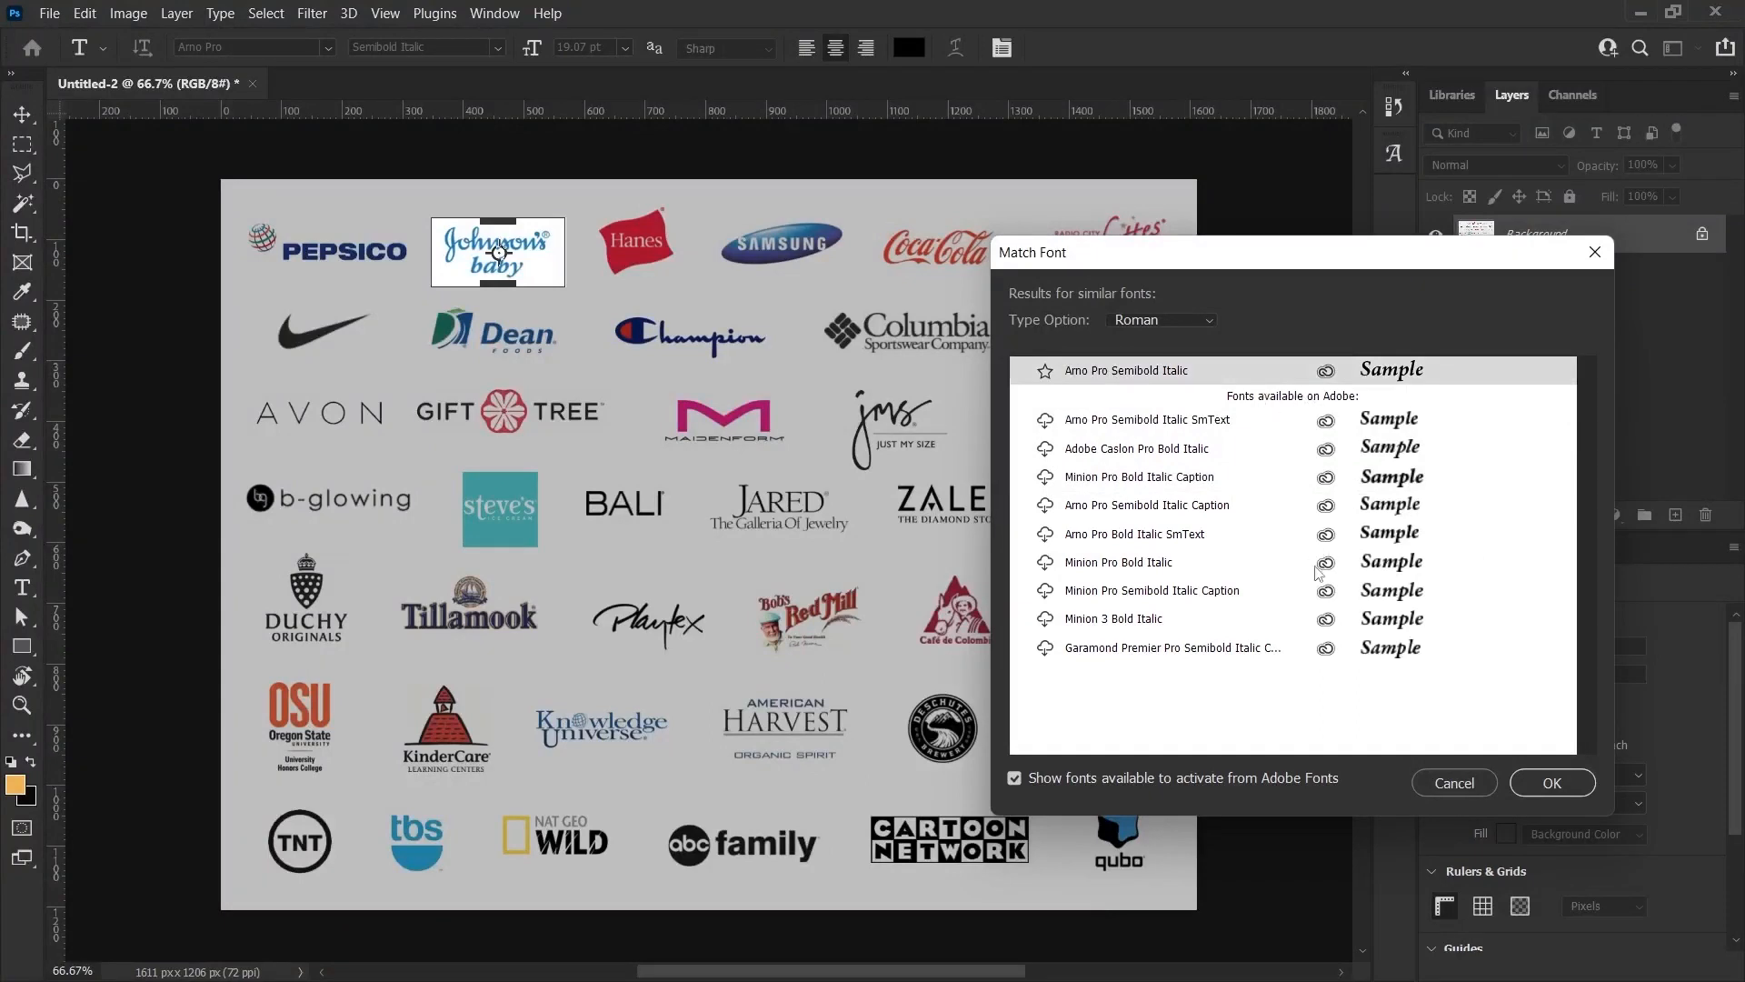
# Accept Arno Pro Semibold Italic and drag the 'baby' text below the Johnson's logo
pyautogui.click(1452, 783)
pyautogui.write('baby')
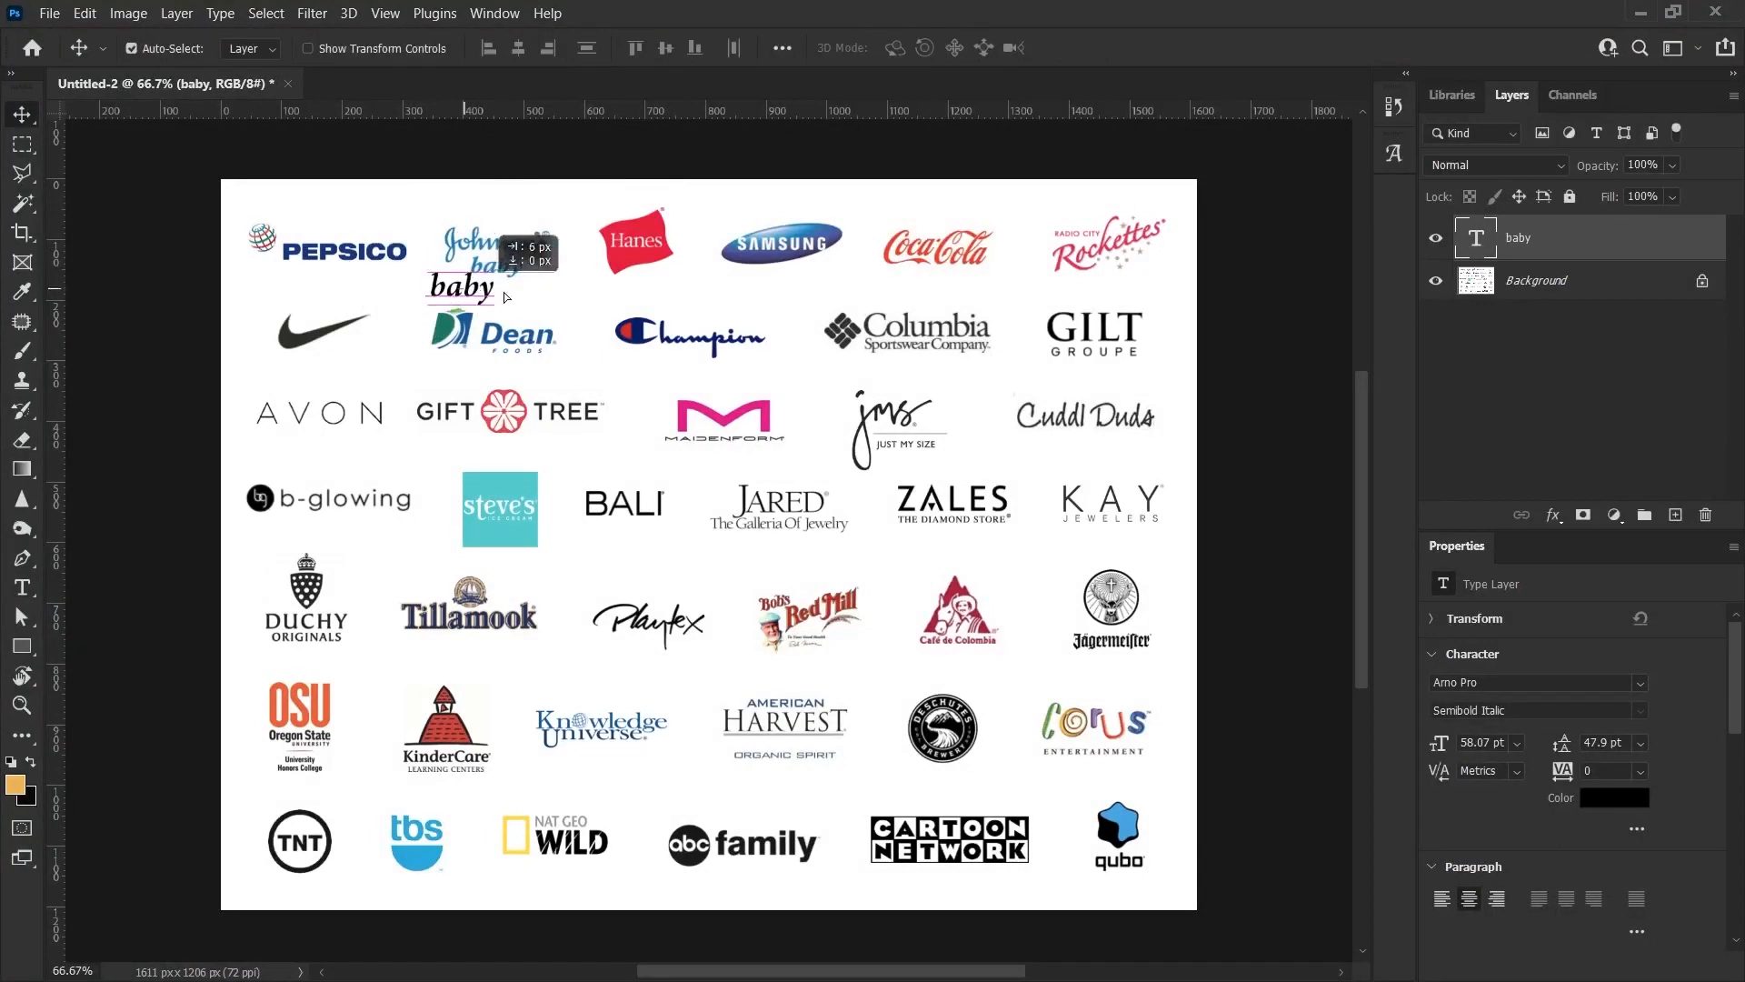
pyautogui.moveTo(460, 286); pyautogui.dragTo(570, 286)
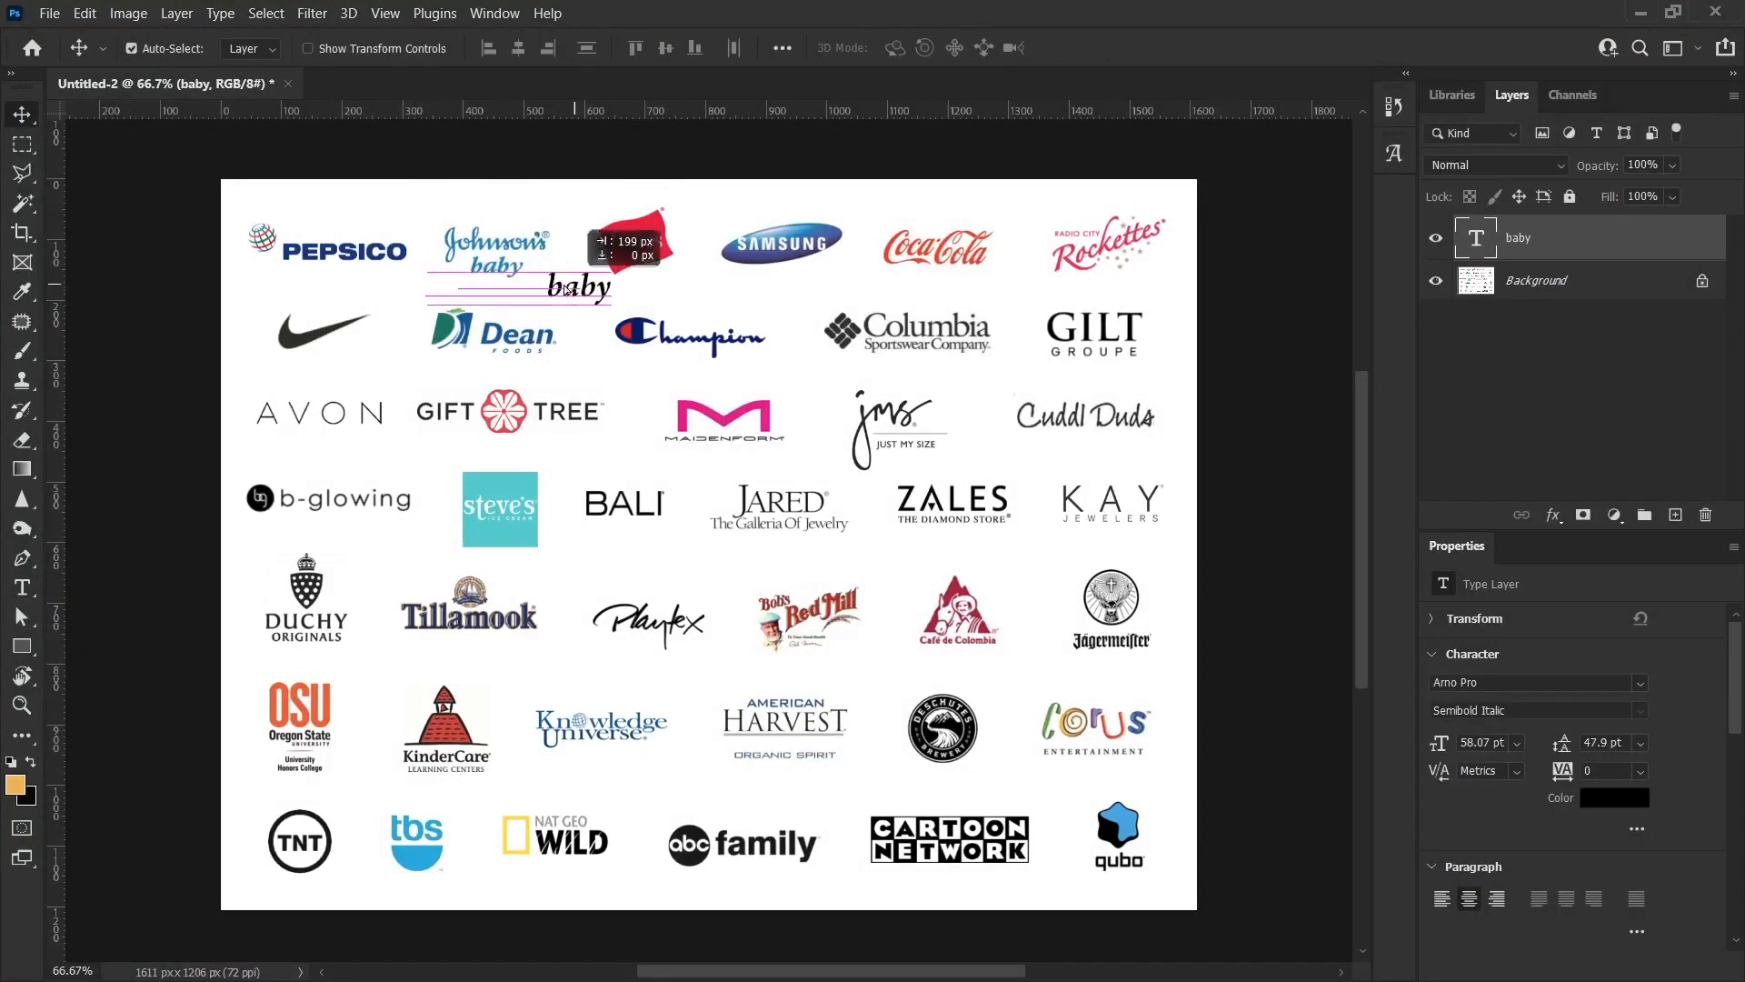